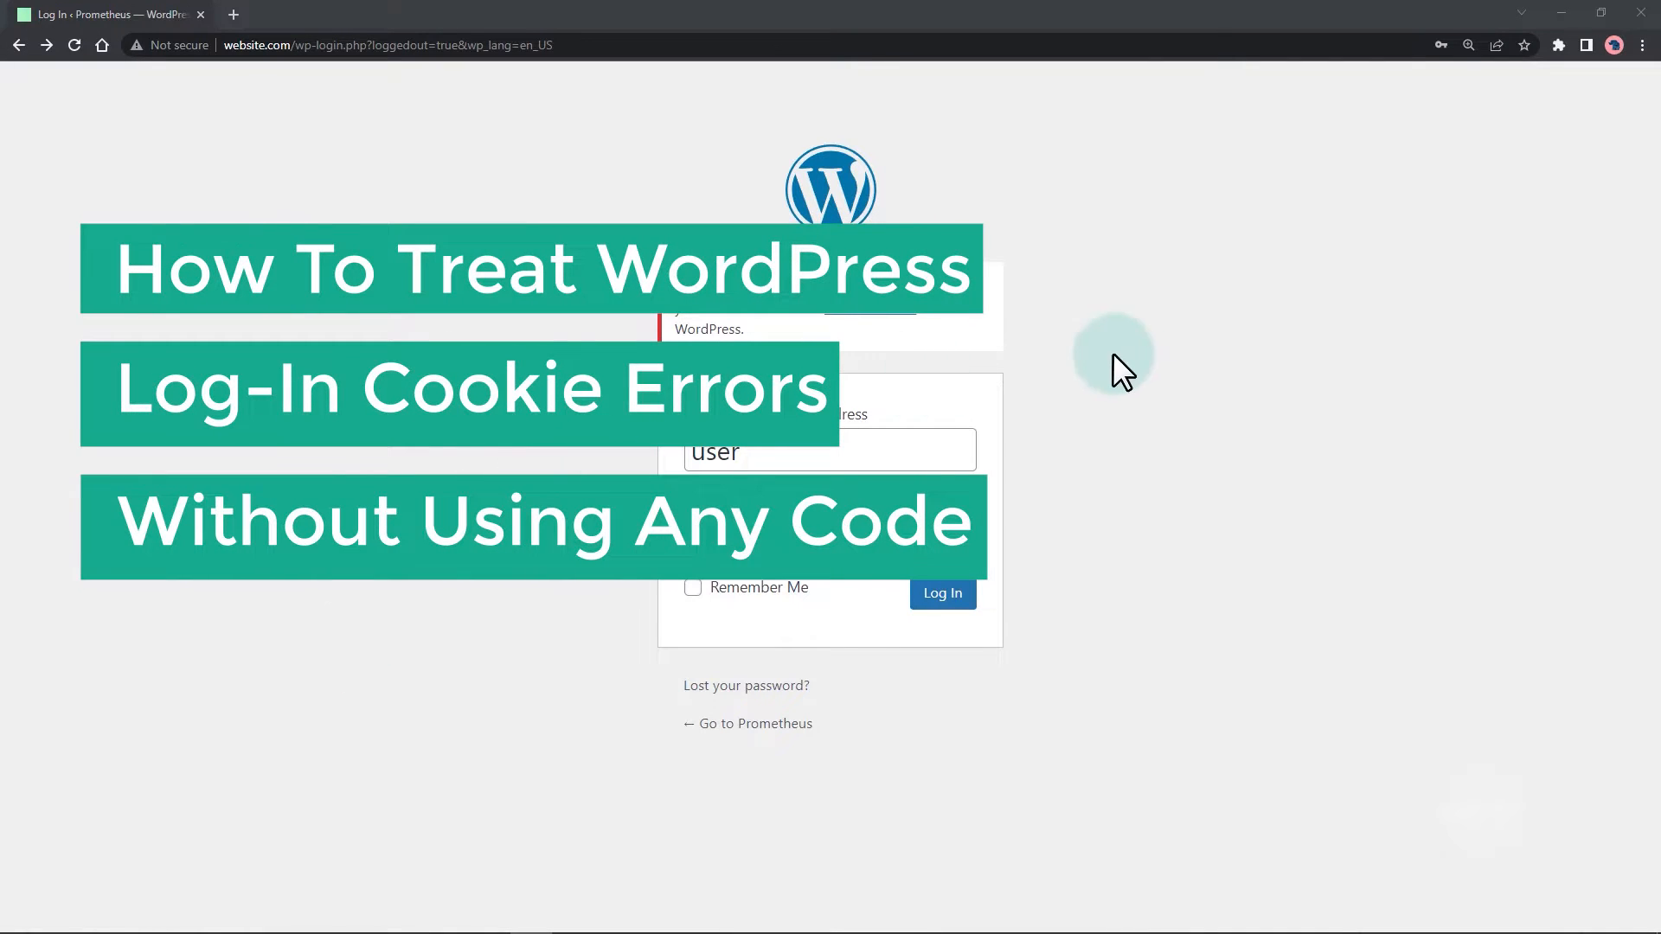
mouse_move(1009, 376)
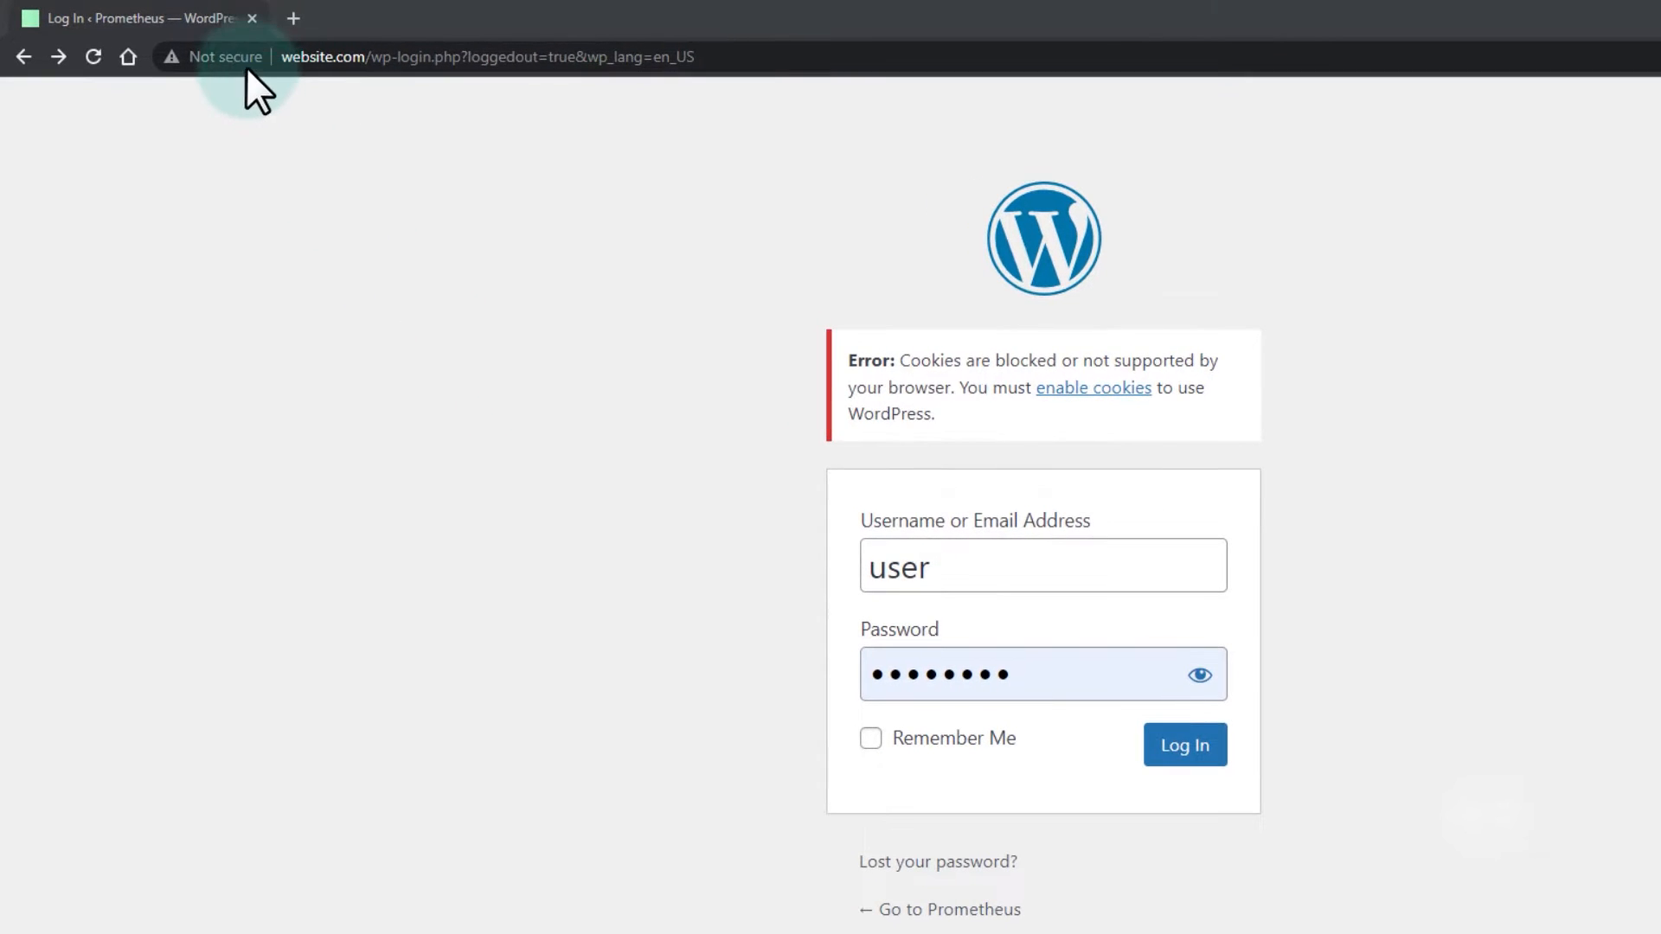
- Remove website.com's stored cookies via the 'Not secure' site info panel
click(213, 56)
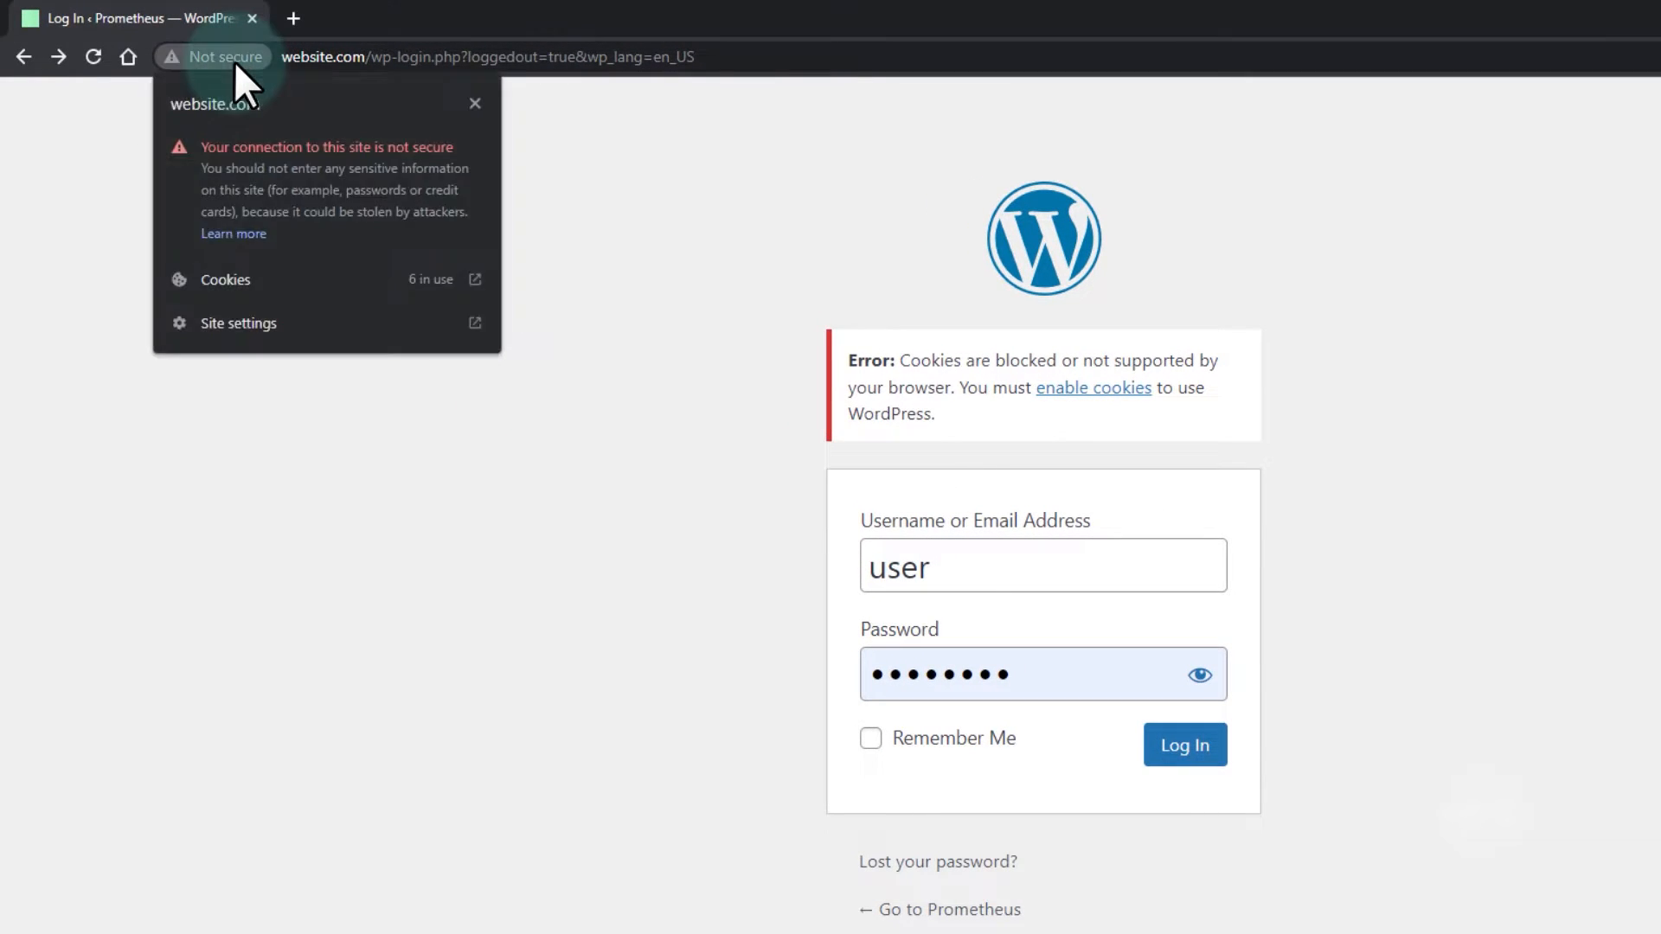
click(225, 279)
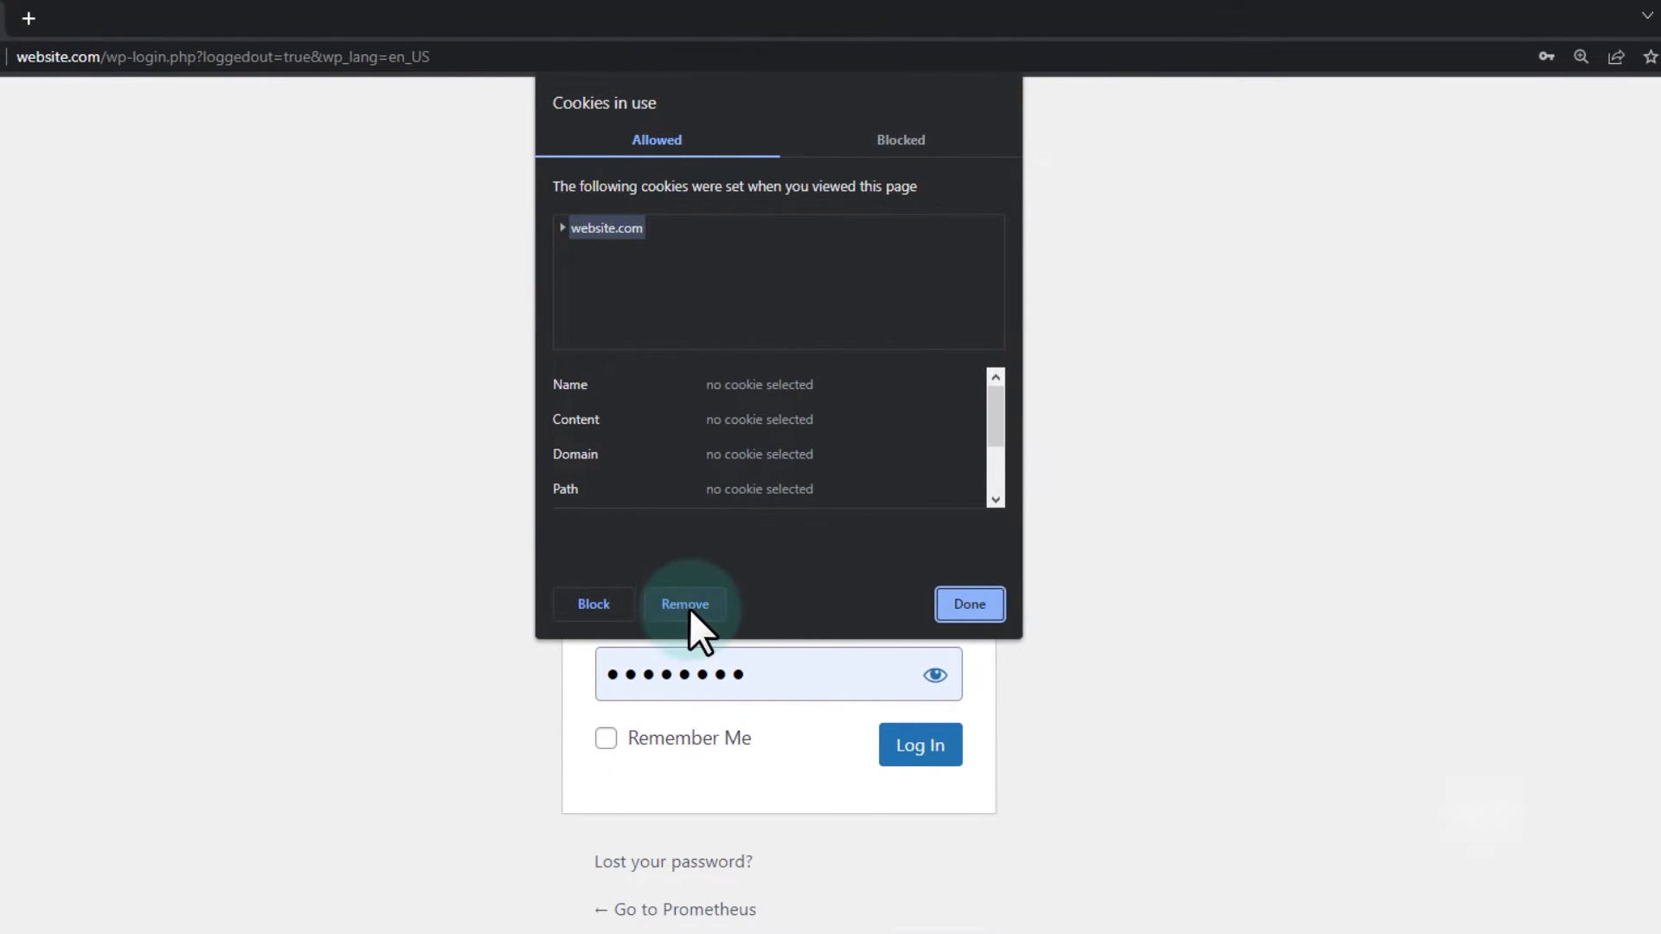
click(685, 604)
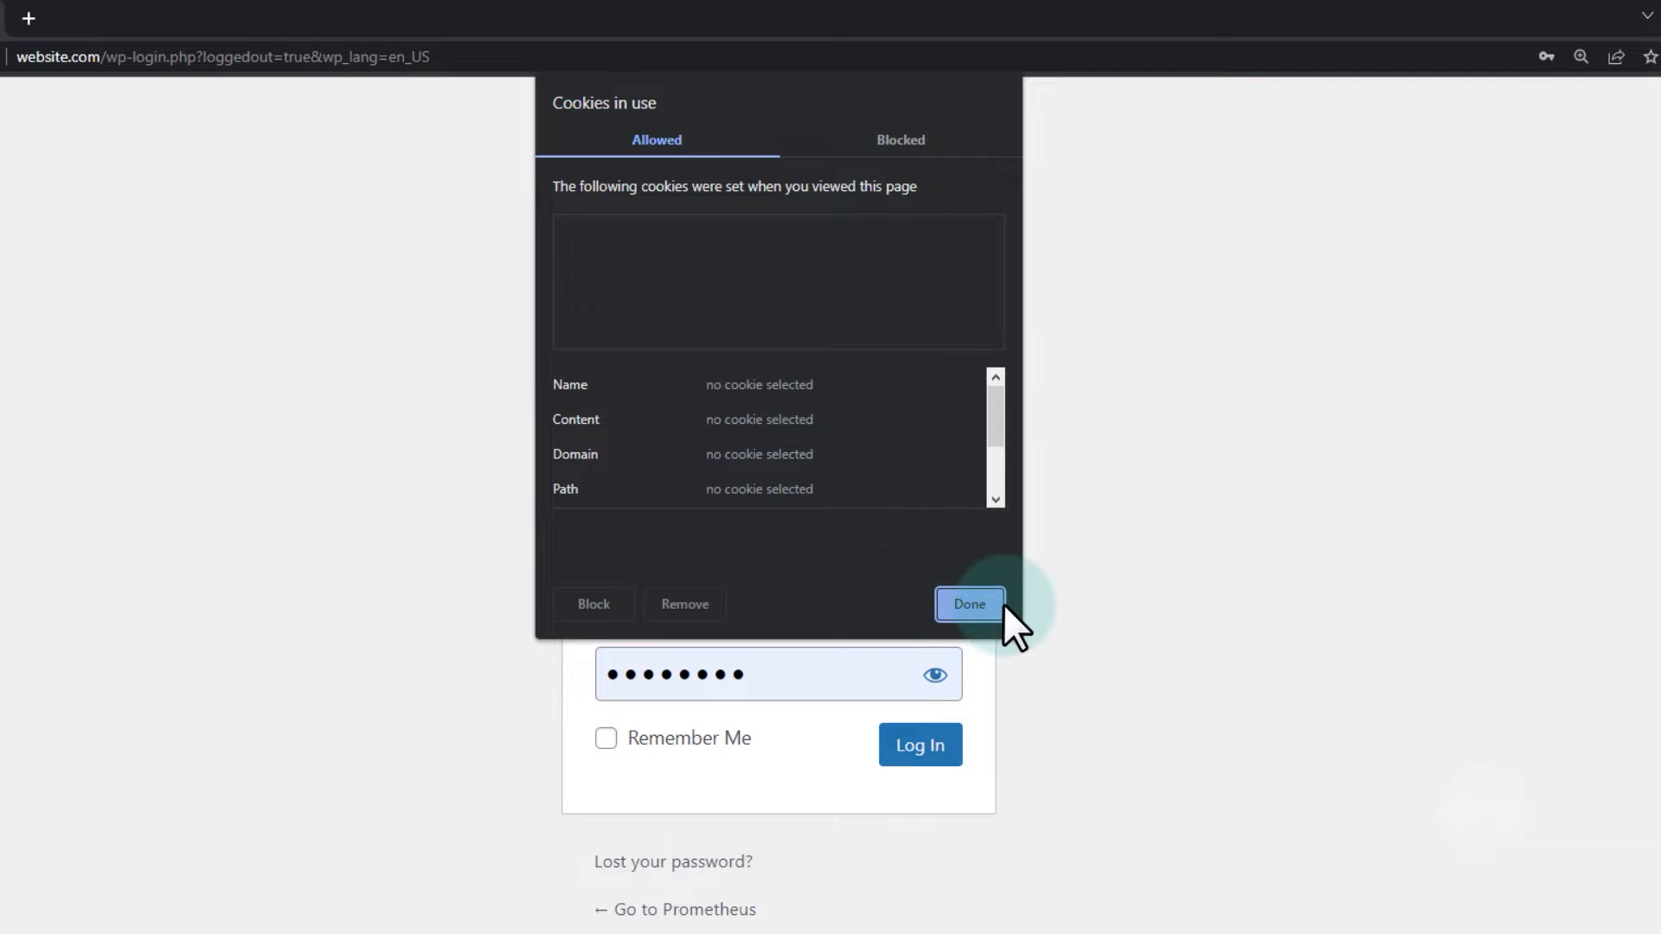
click(967, 604)
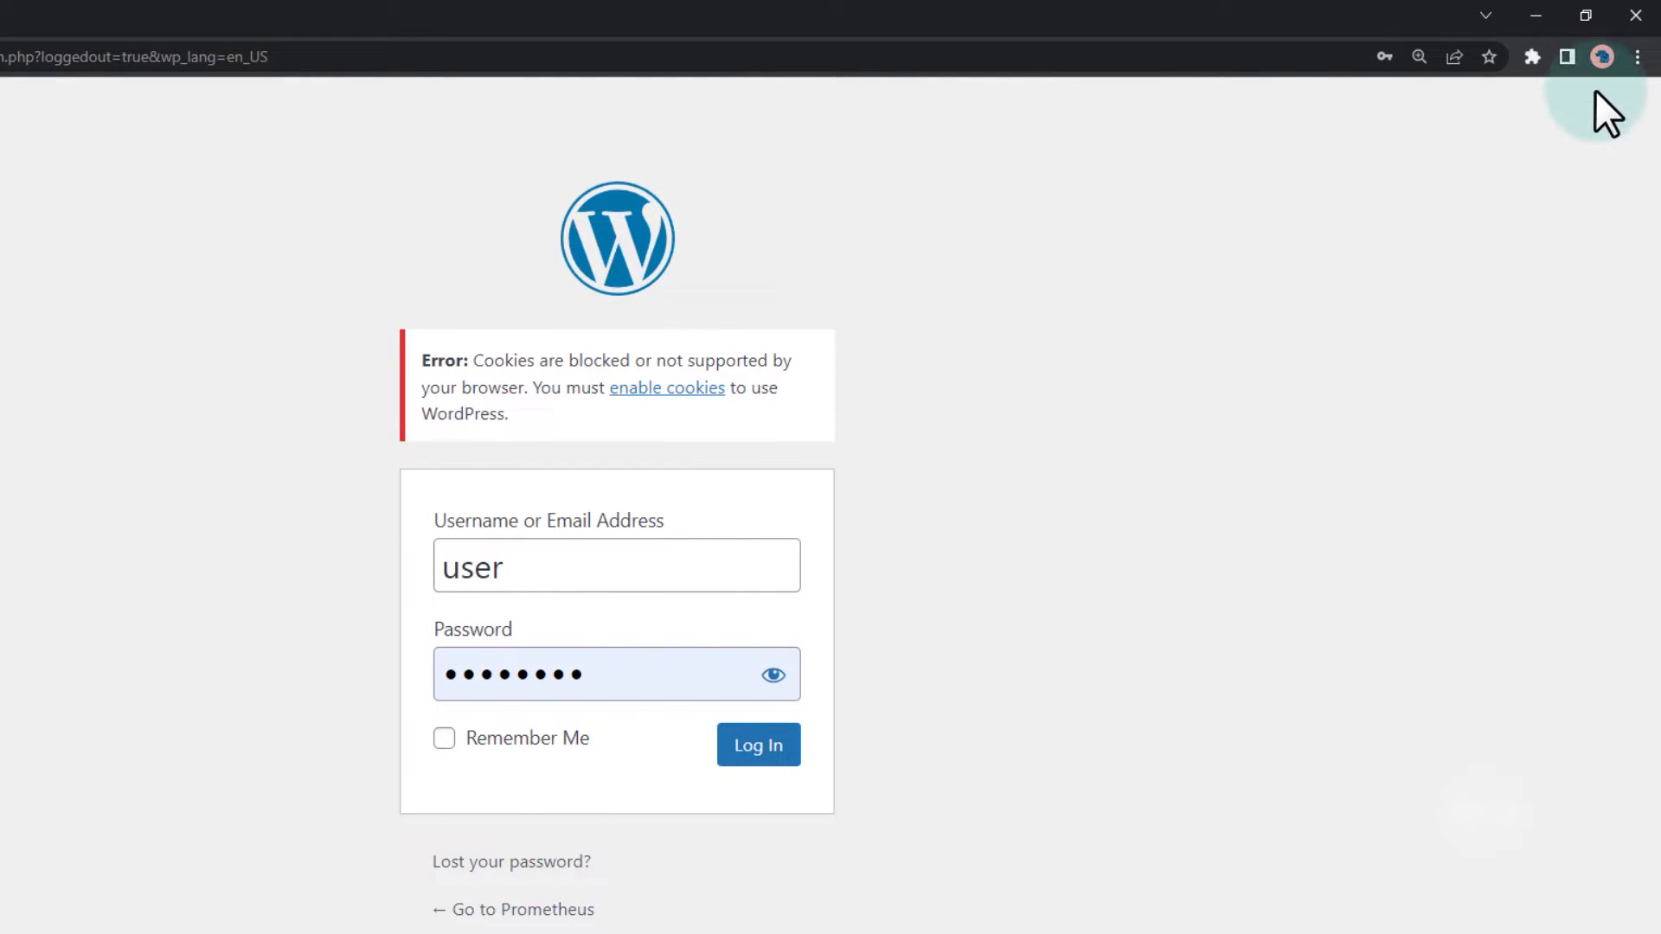
- Reach Chrome's Clear browsing data dialog with the Advanced options showing
click(1635, 57)
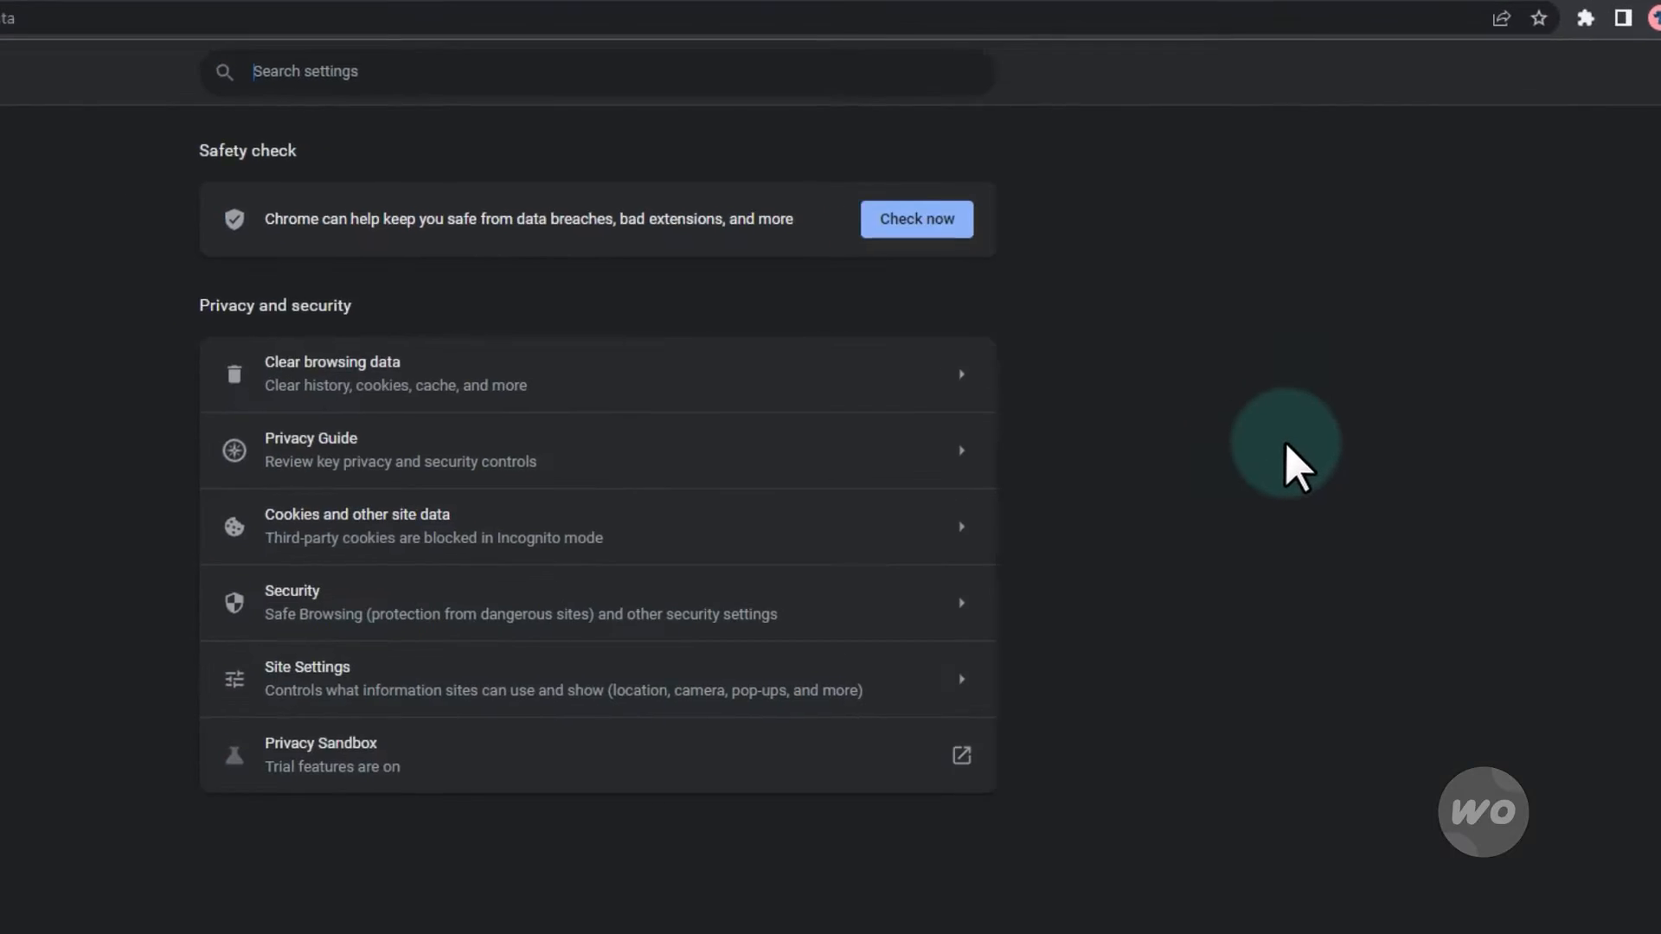
click(330, 374)
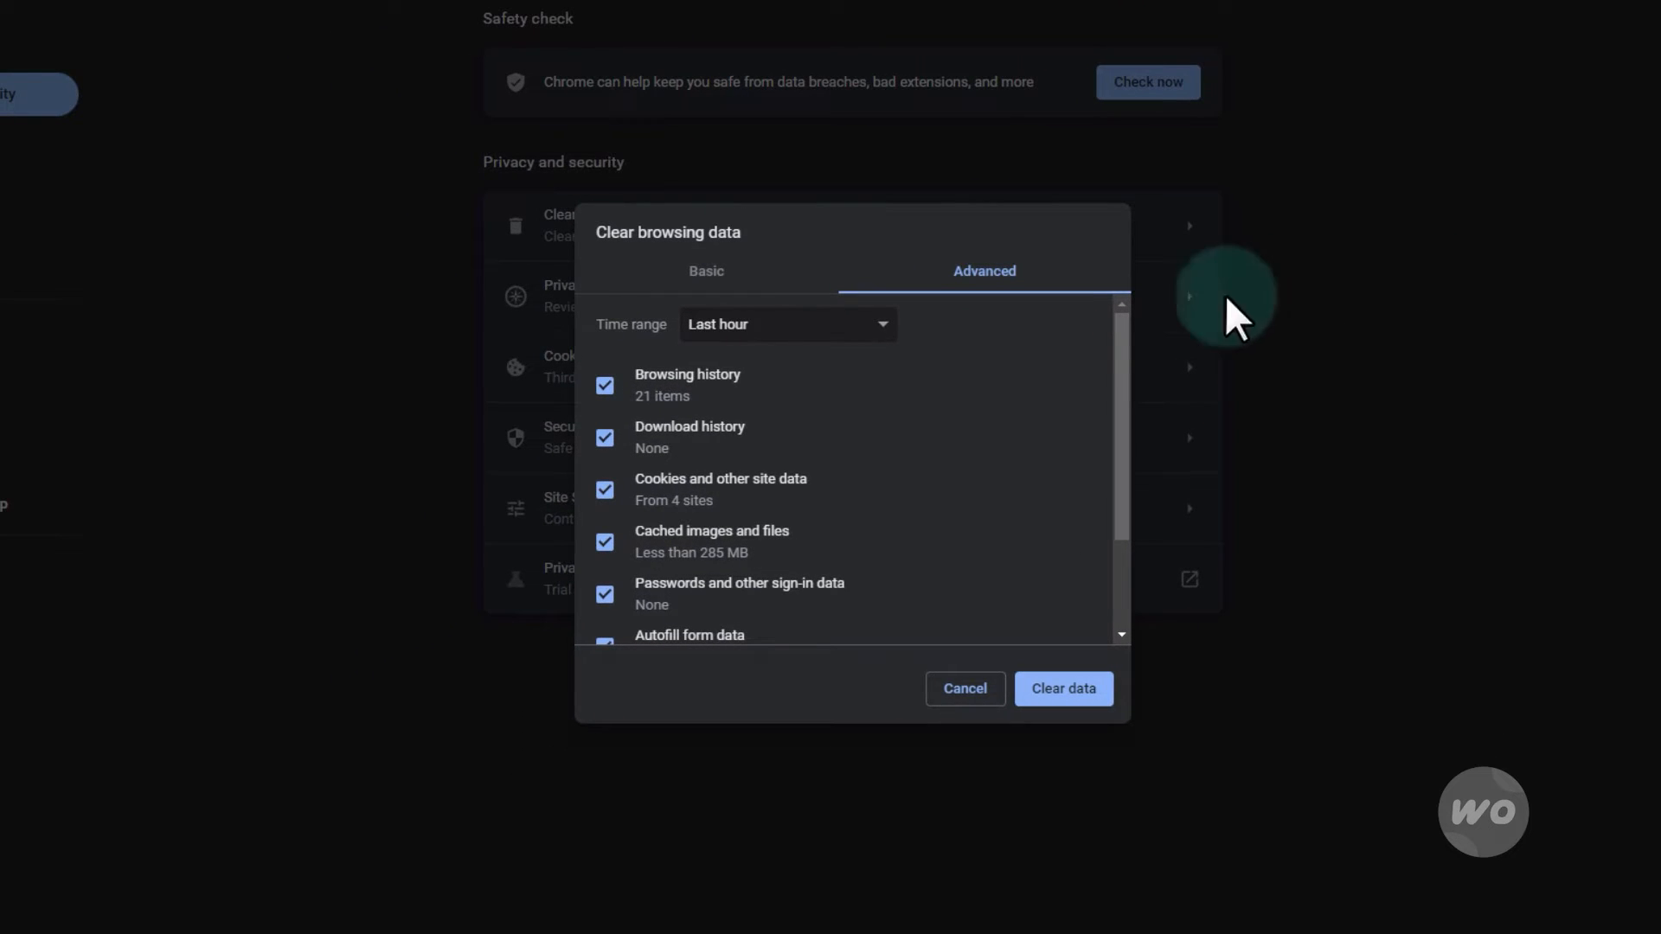
mouse_move(917, 308)
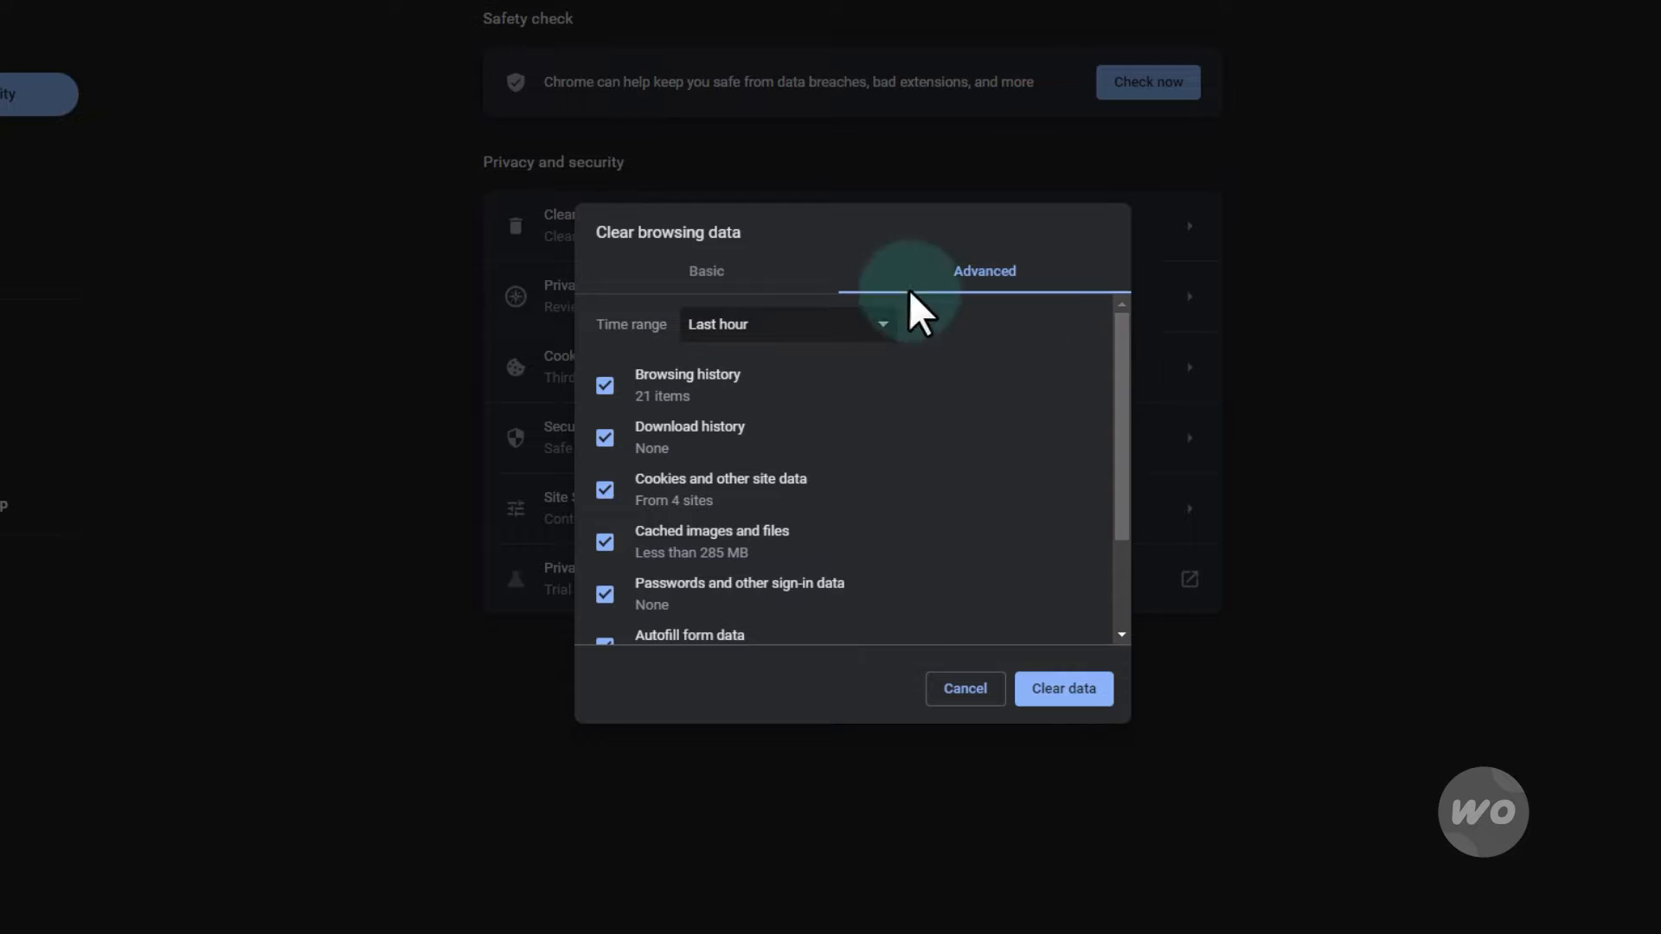
click(706, 272)
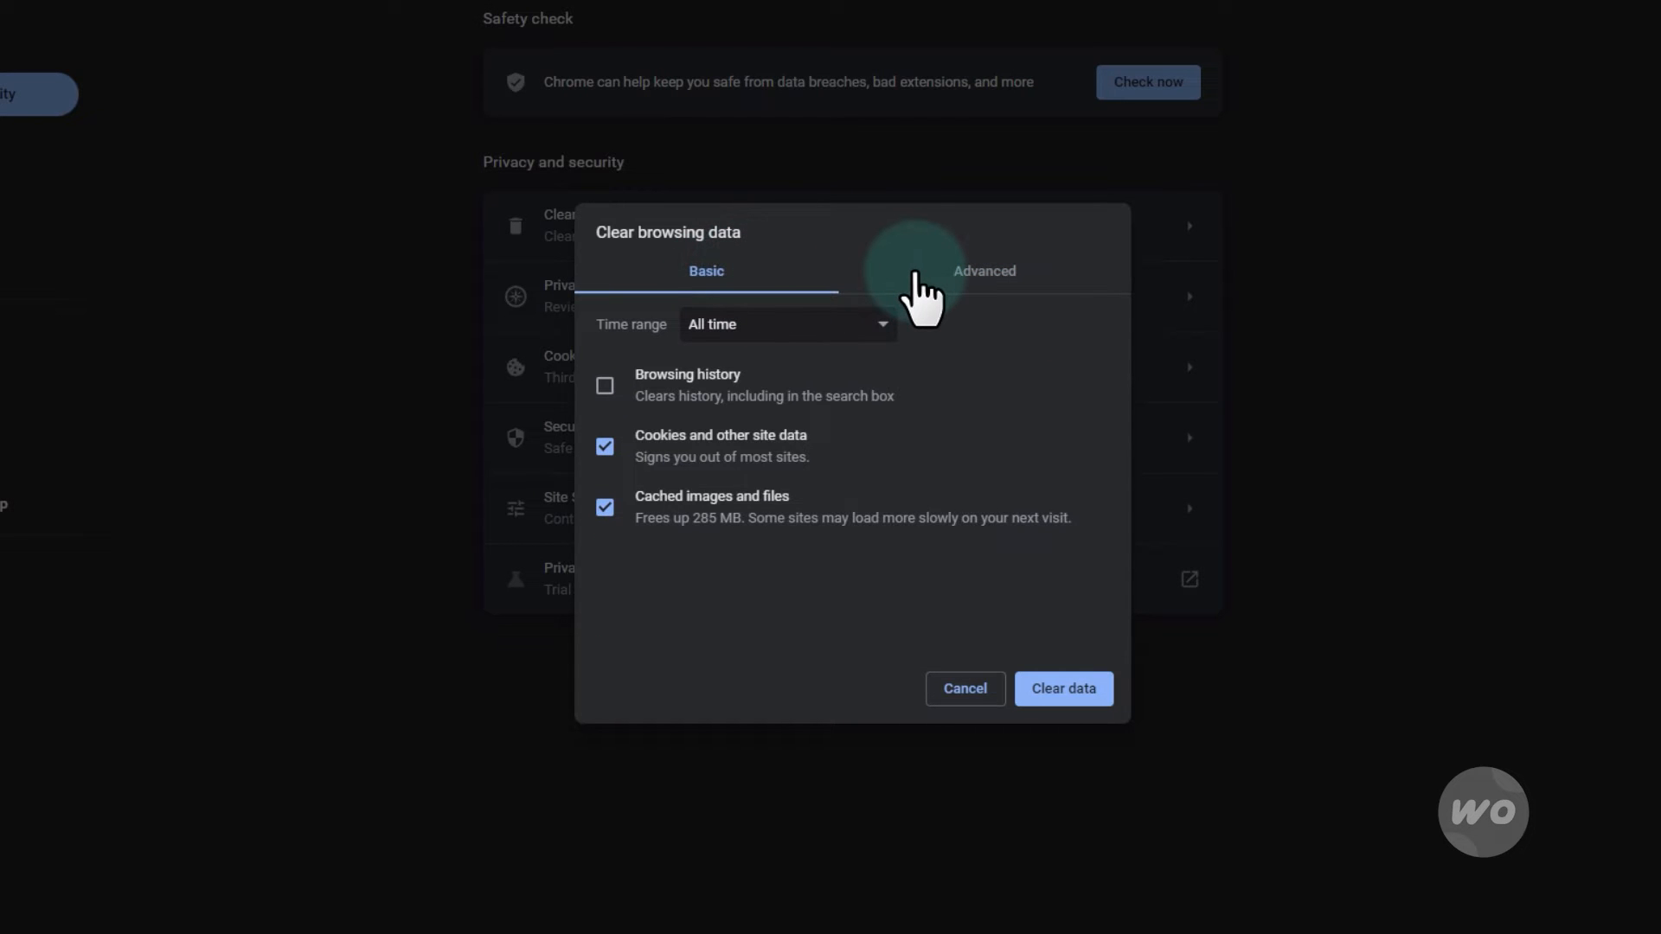
click(984, 272)
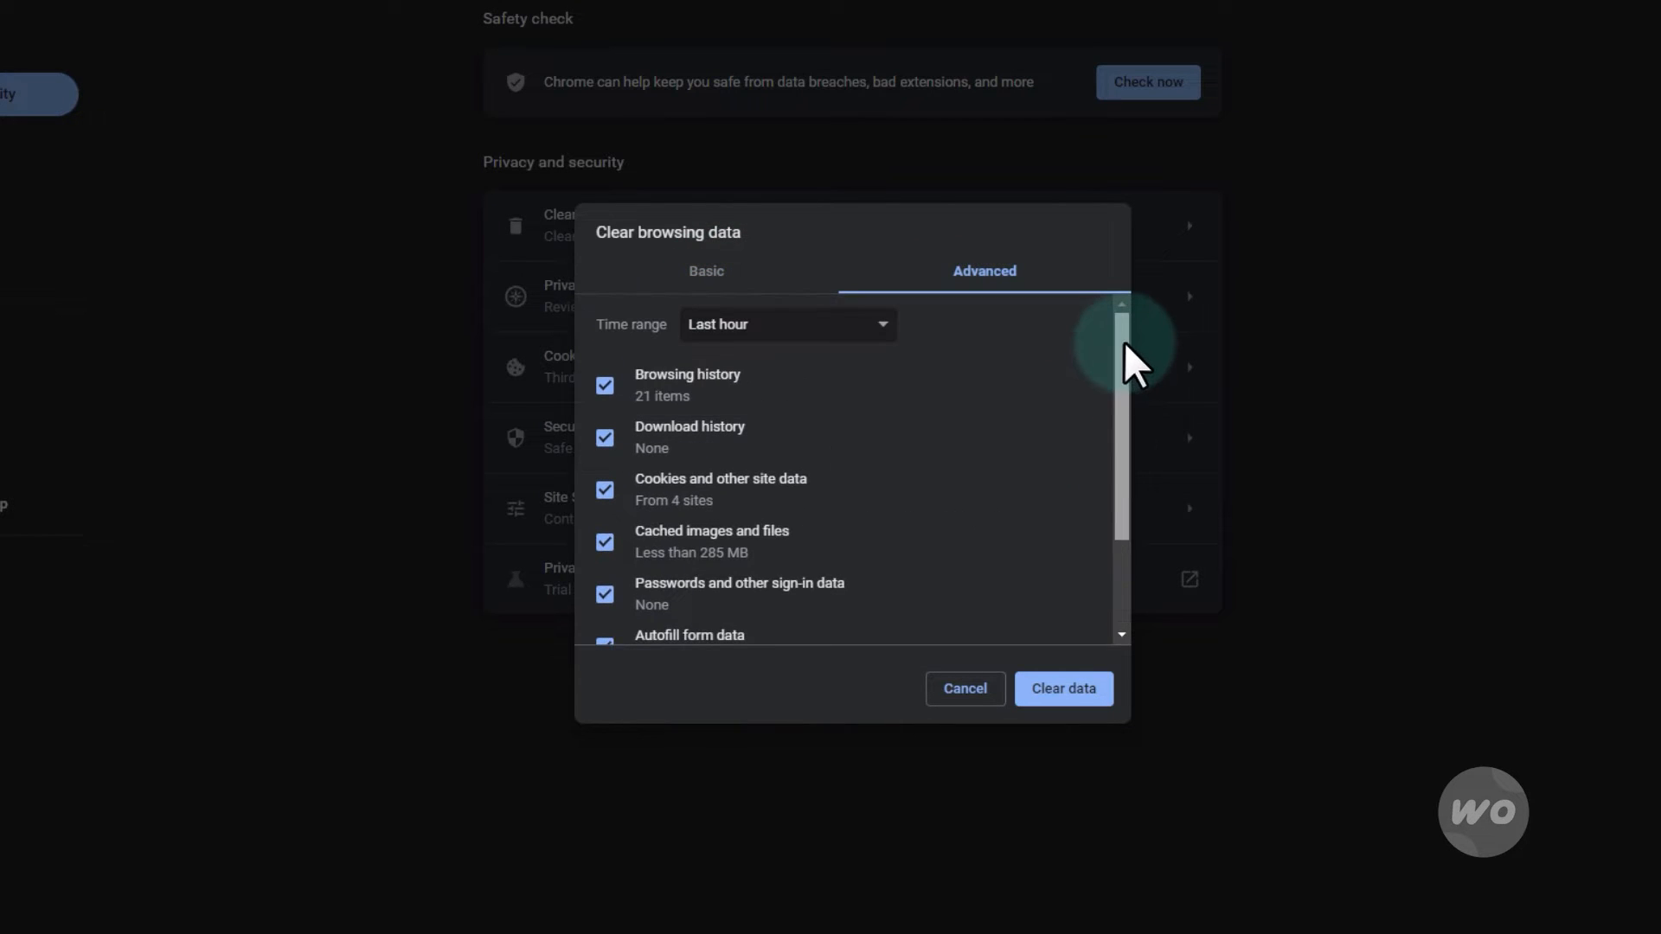
- Clear only cookies and other site data for the All time range
click(787, 324)
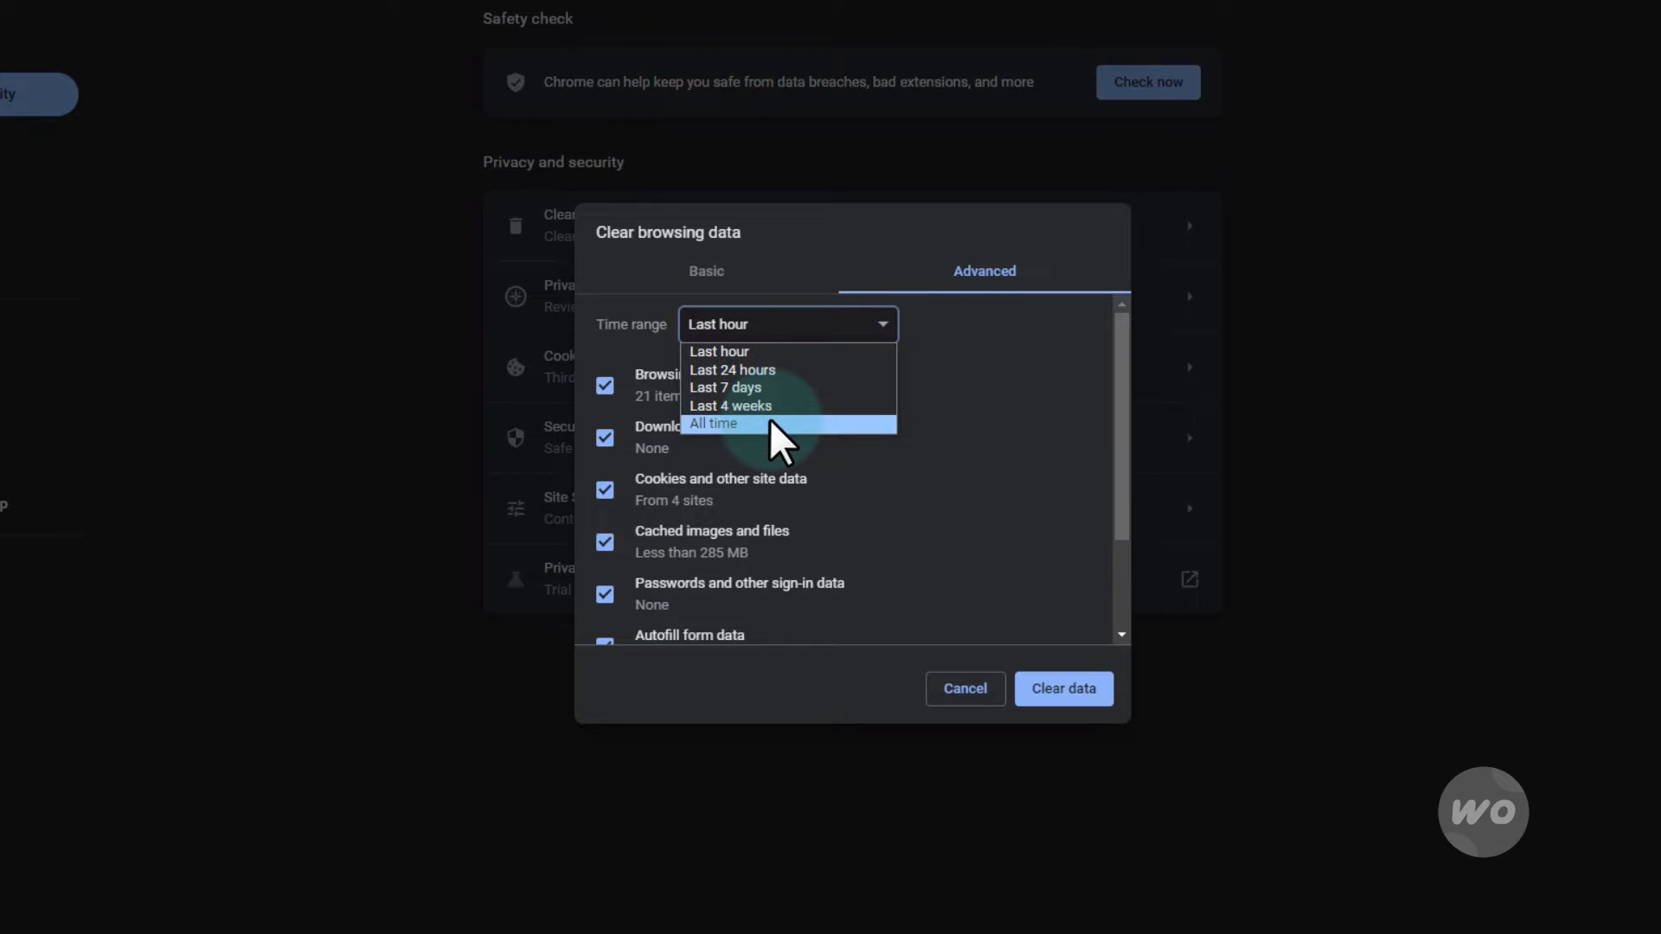
click(711, 424)
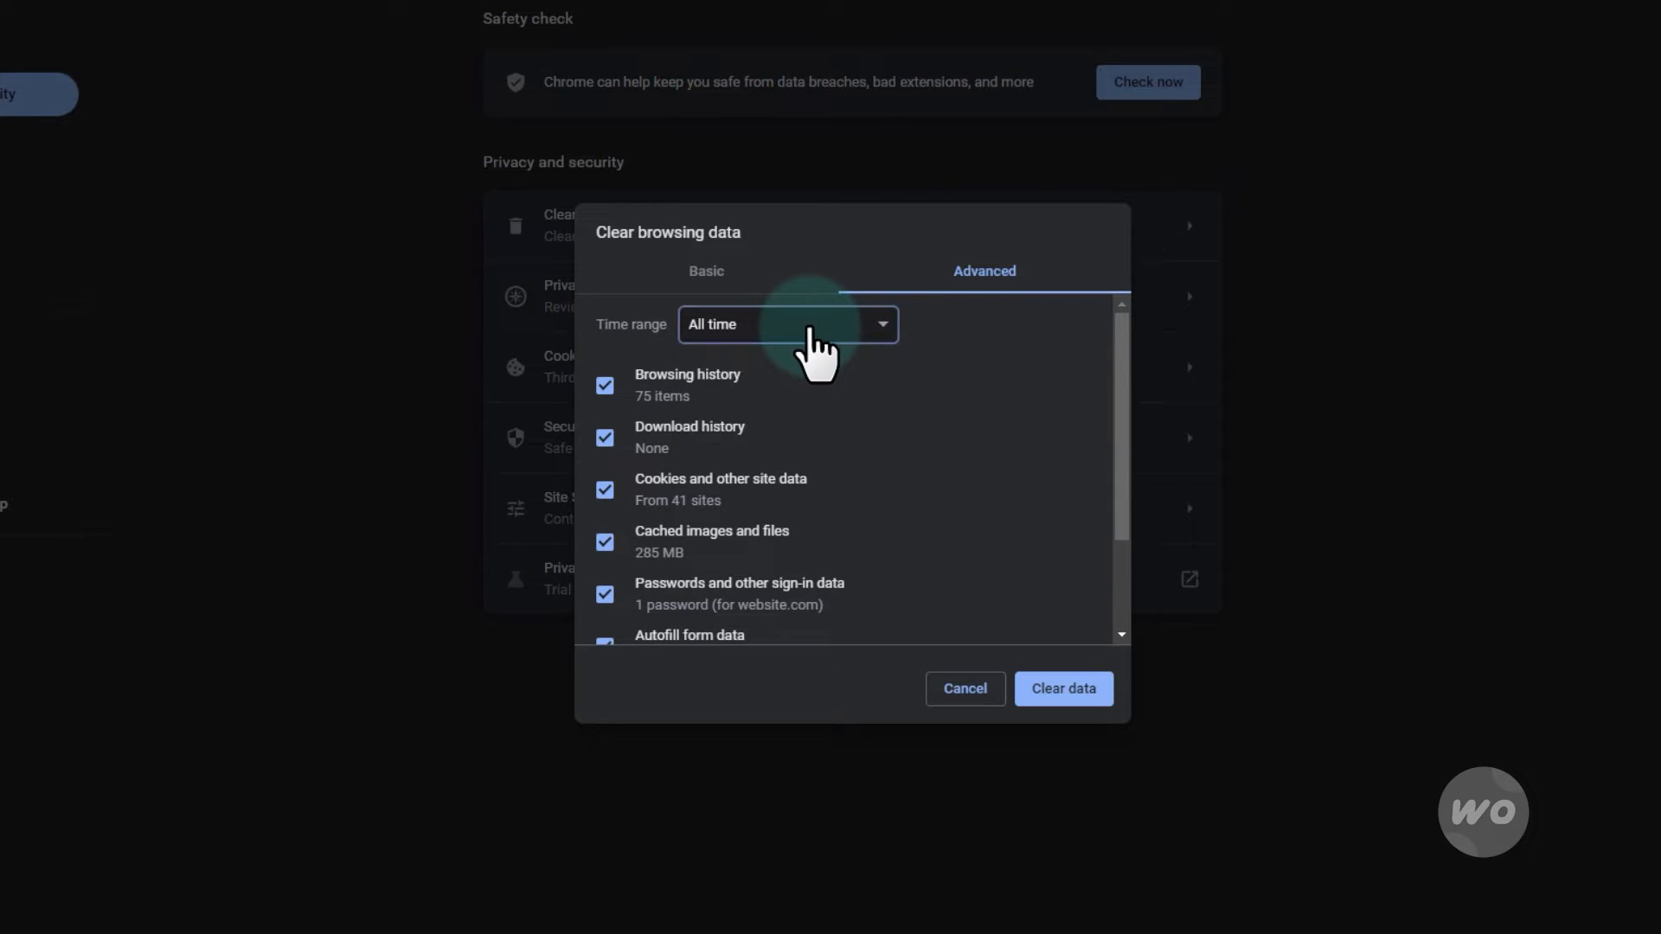
click(606, 386)
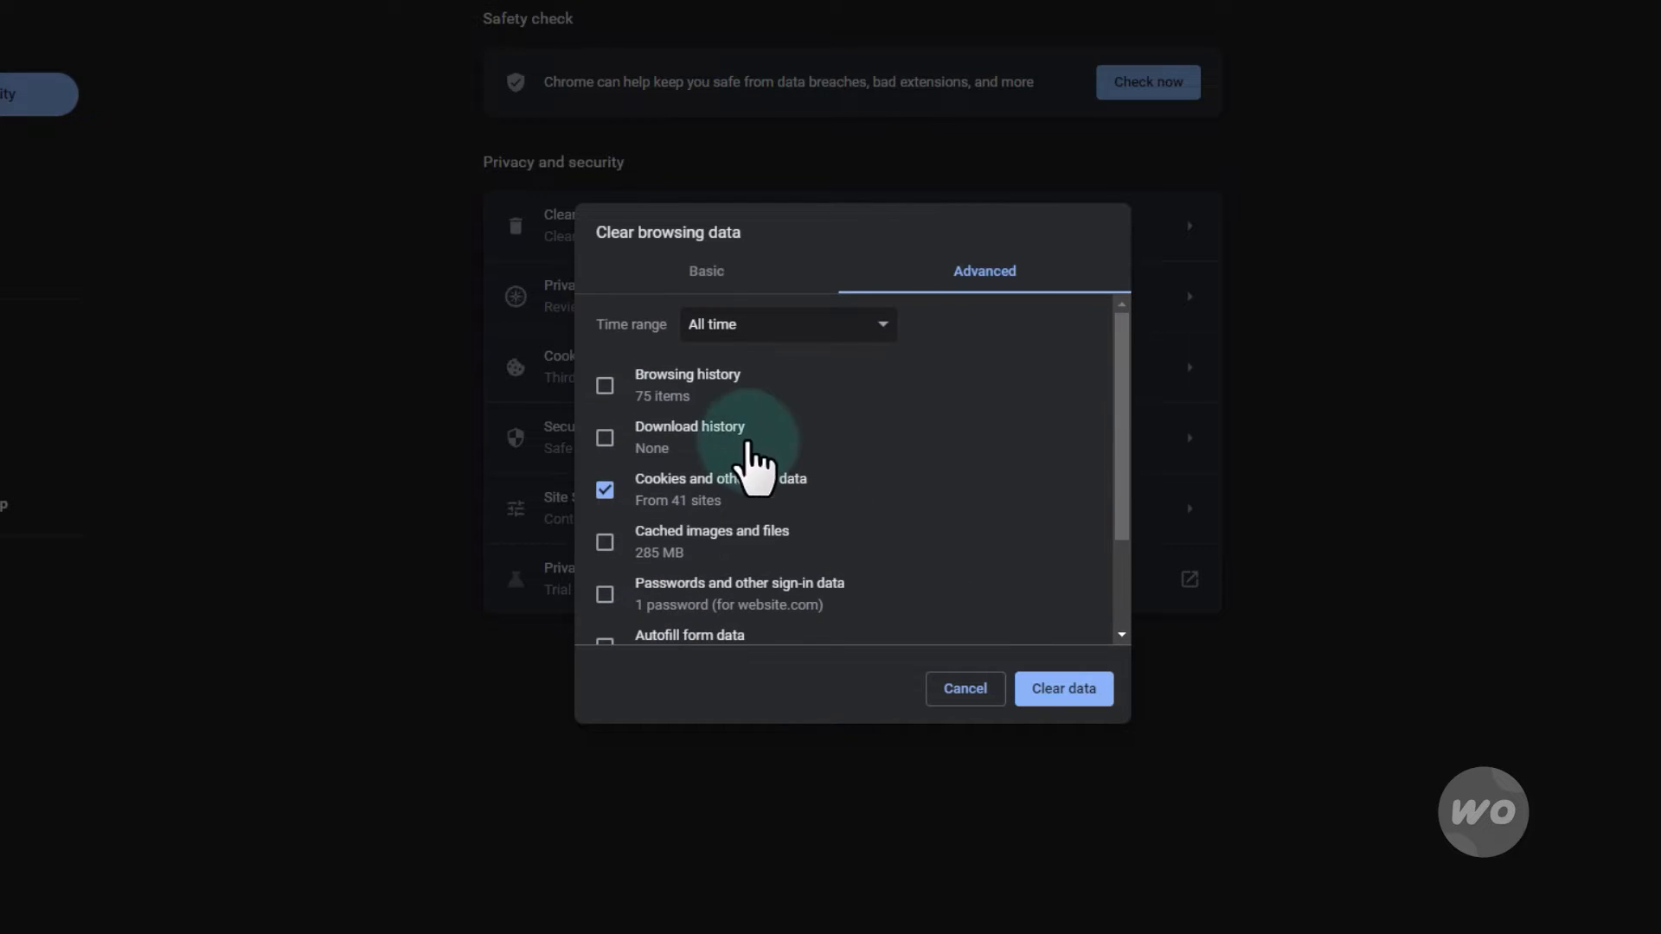
mouse_move(1063, 689)
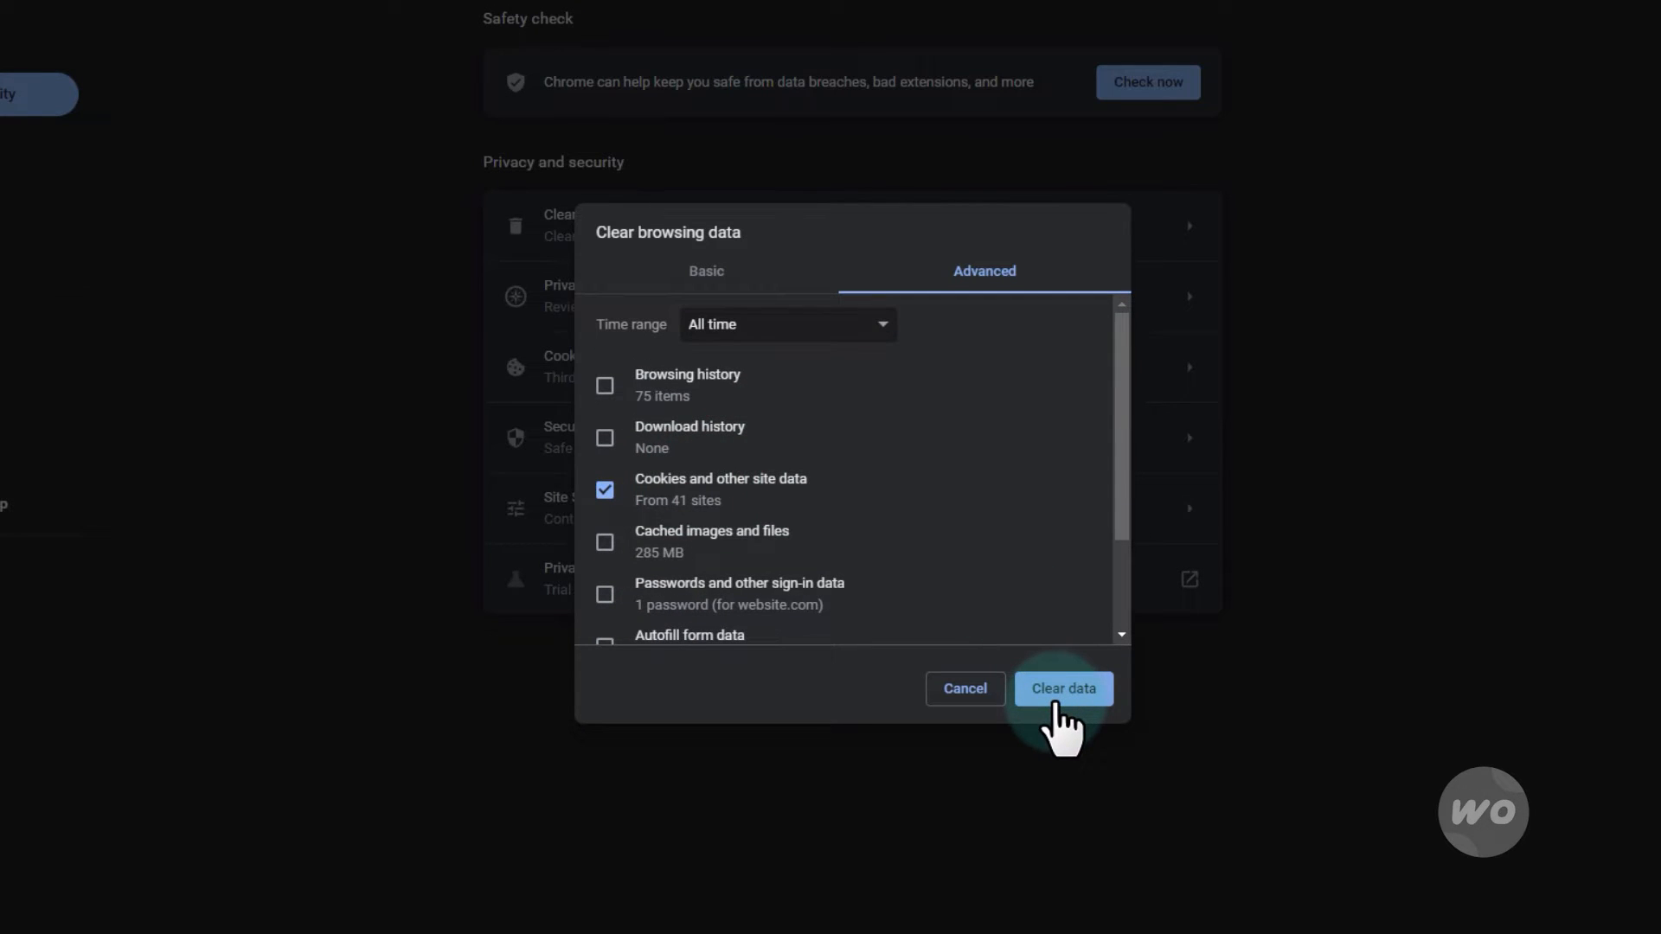
click(1063, 688)
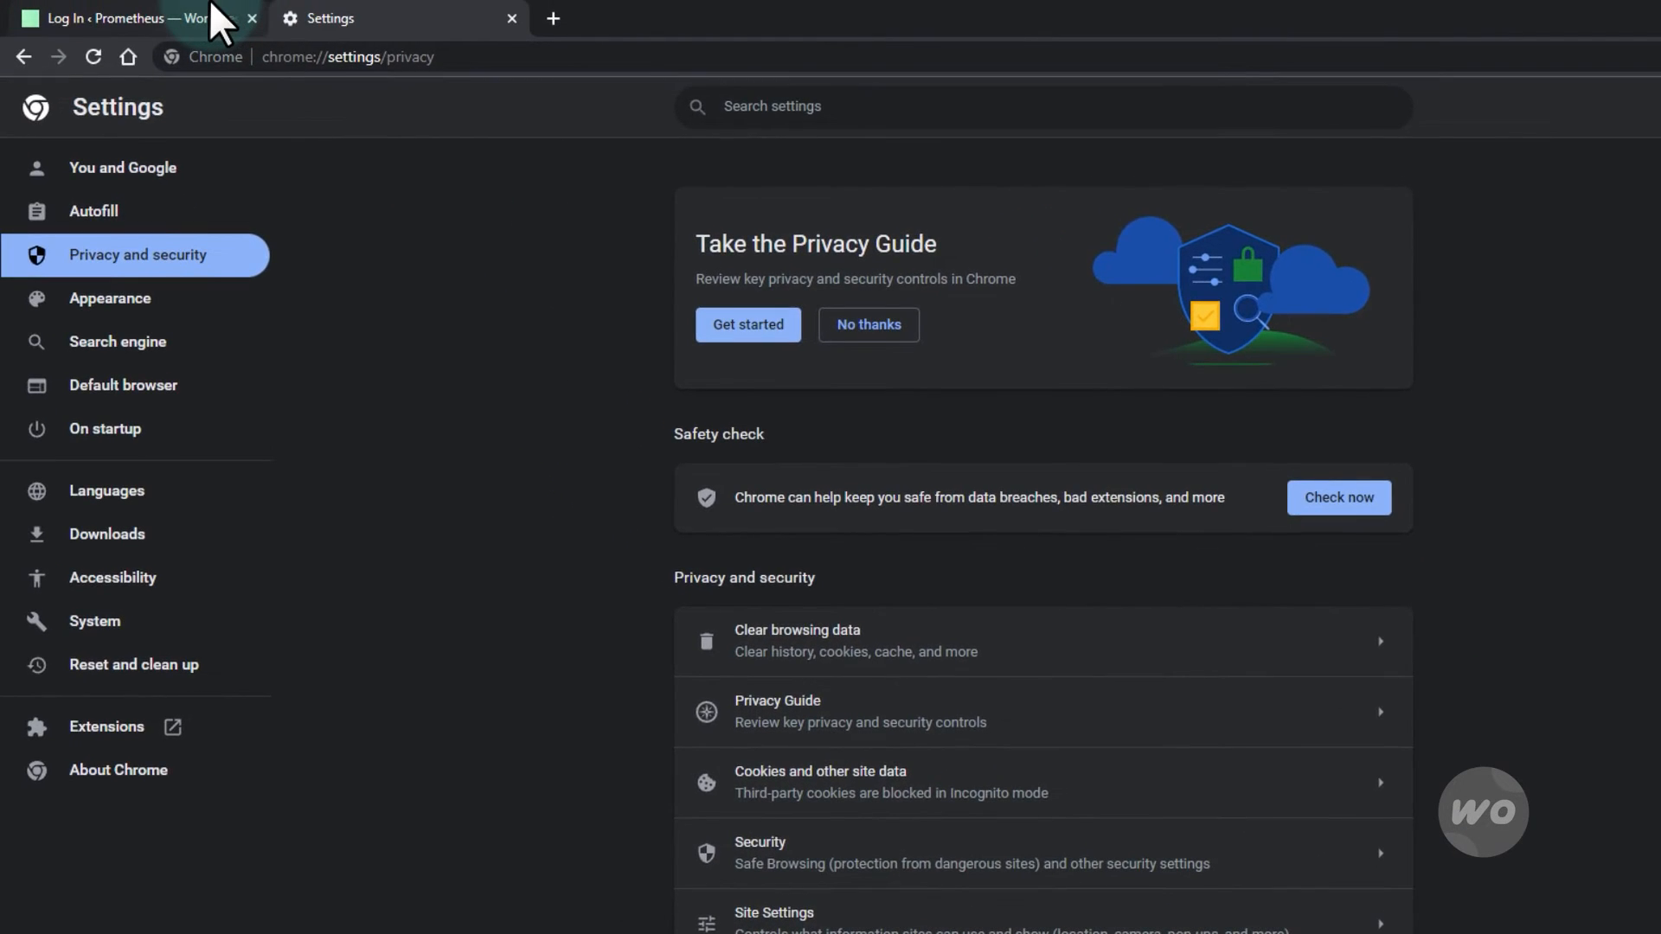
- Log in to wp-admin successfully and reach the Prometheus dashboard's Plugins menu
click(116, 17)
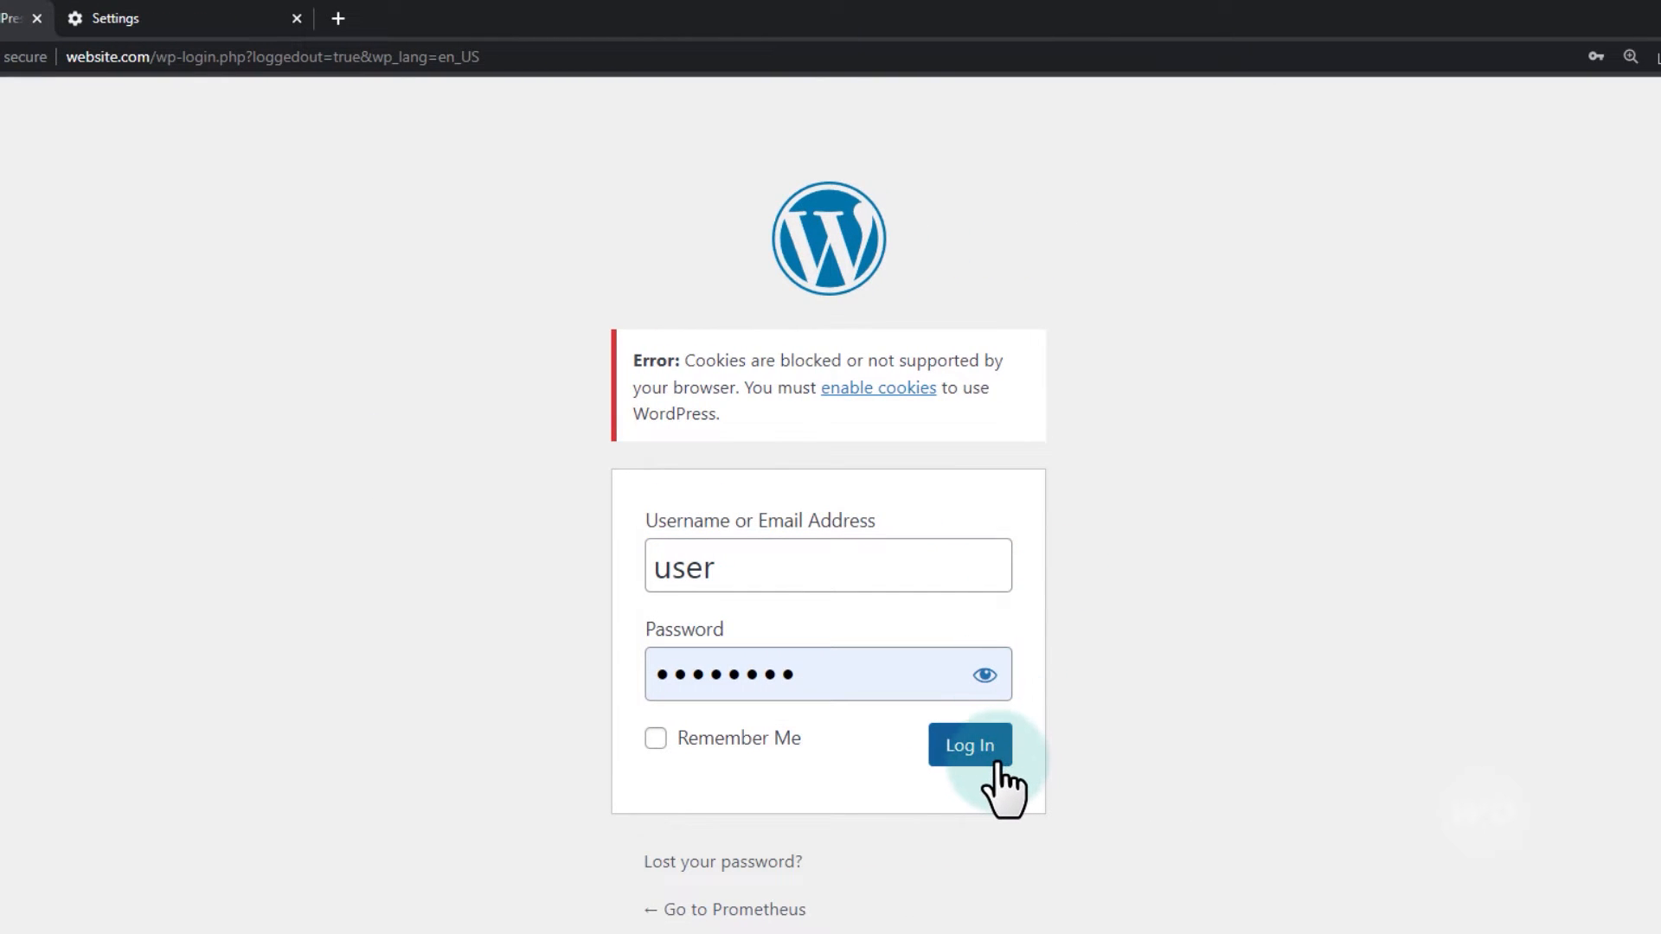
click(967, 744)
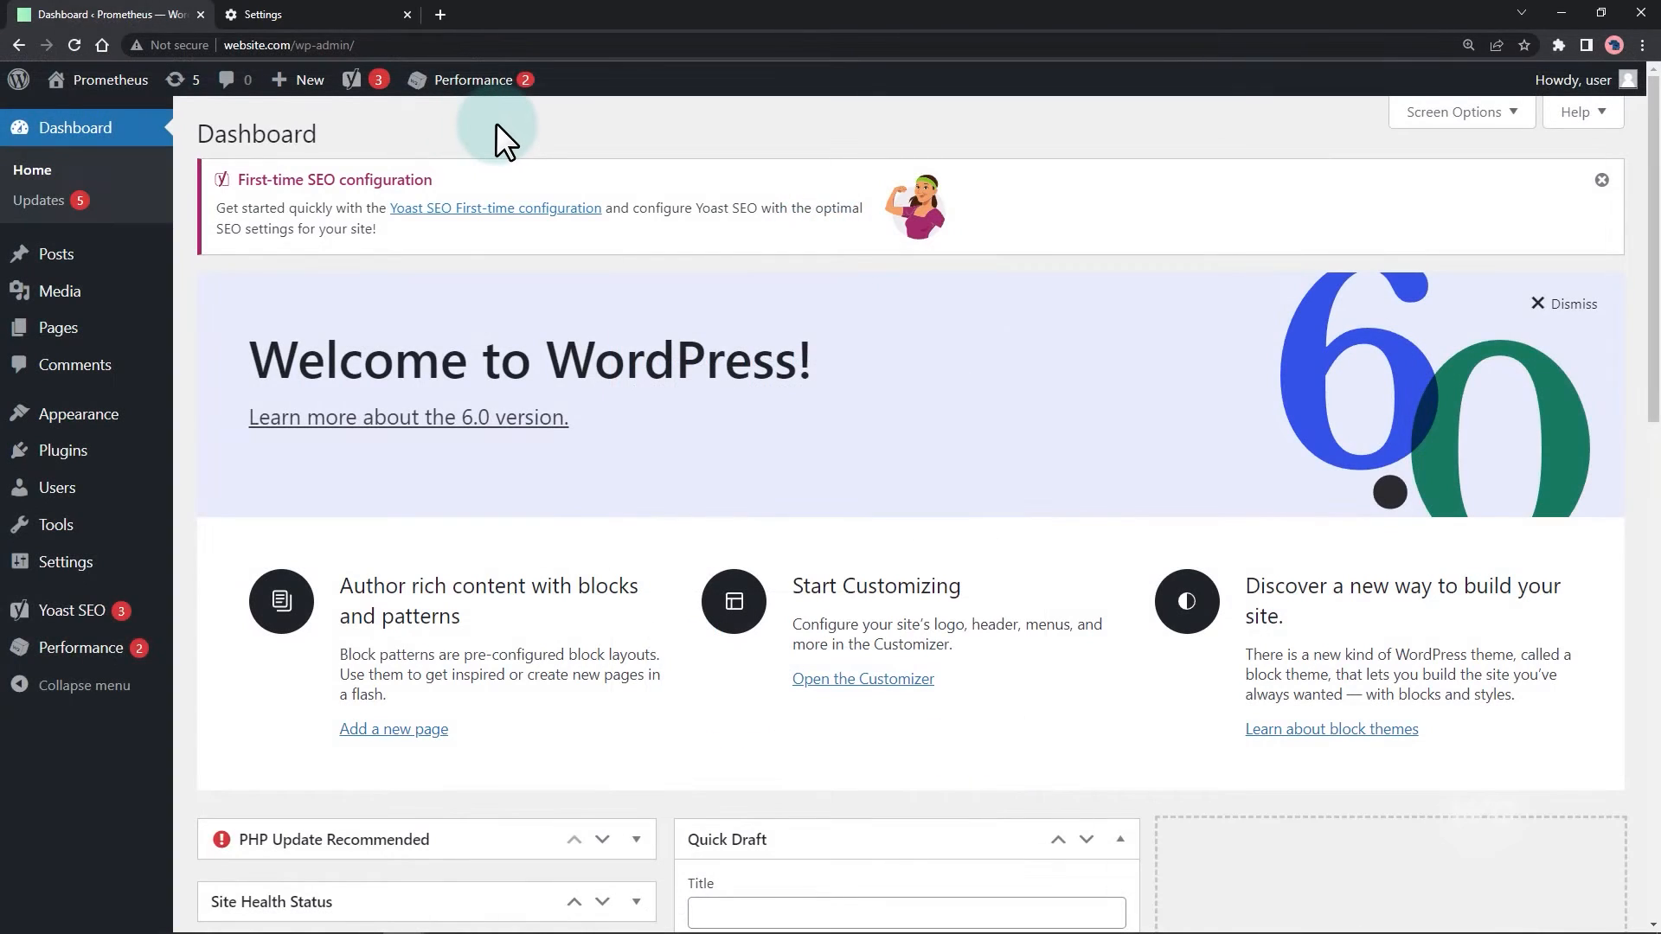
click(473, 79)
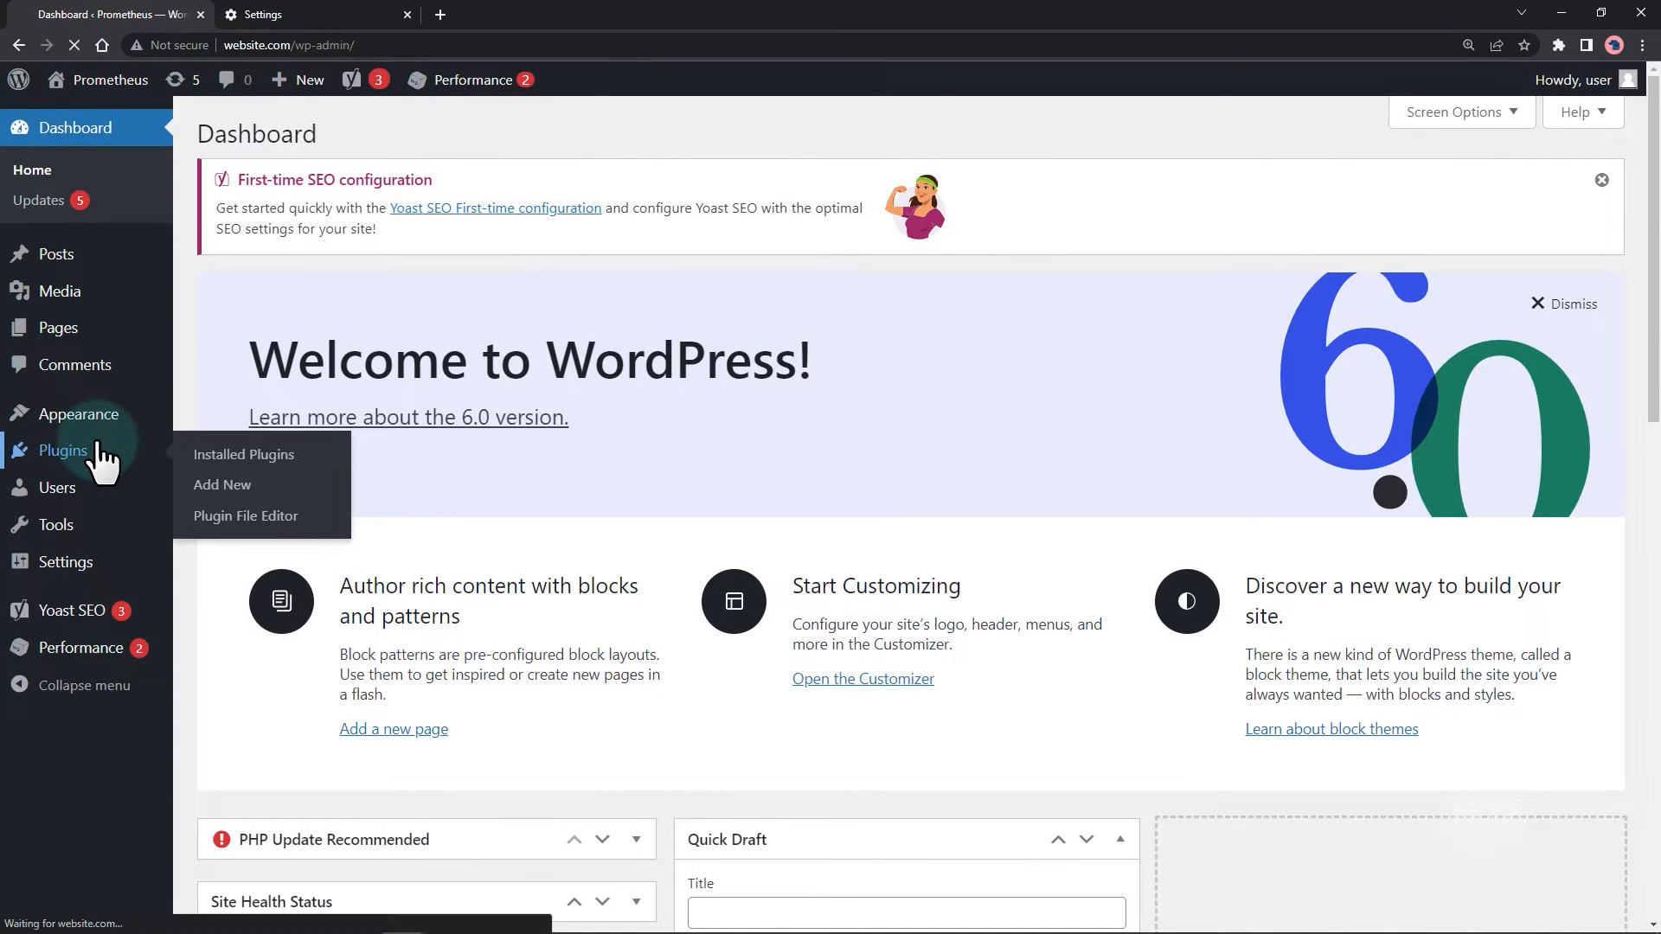
- Reach the Page Cache section of W3 Total Cache's Performance settings
click(244, 456)
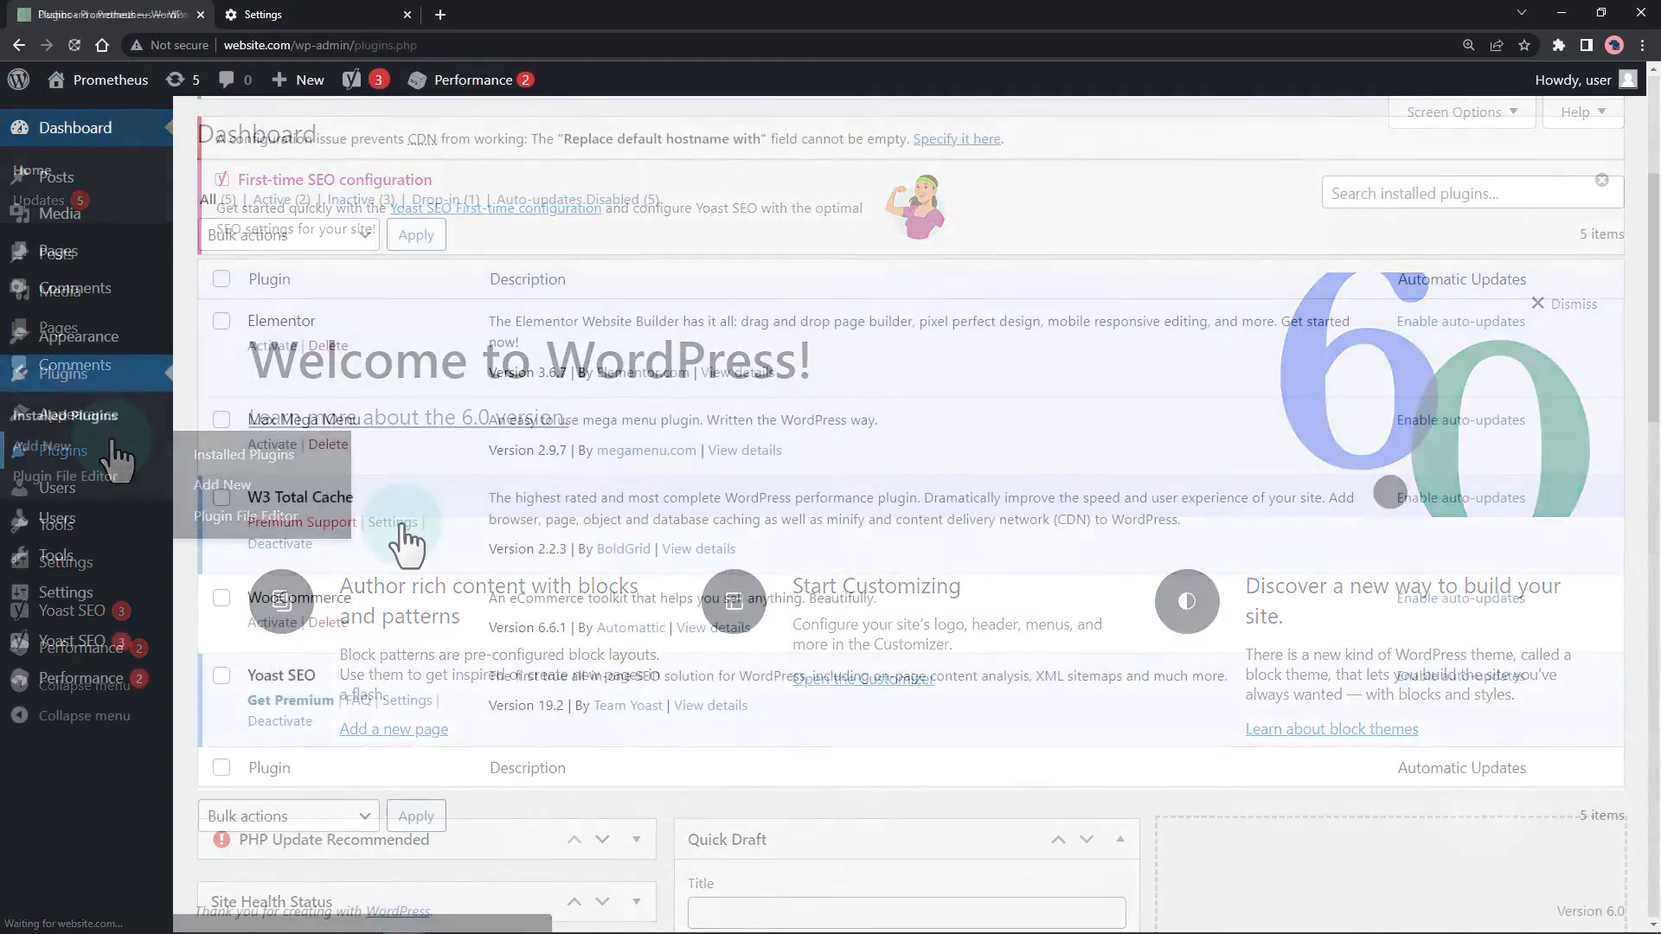
click(393, 522)
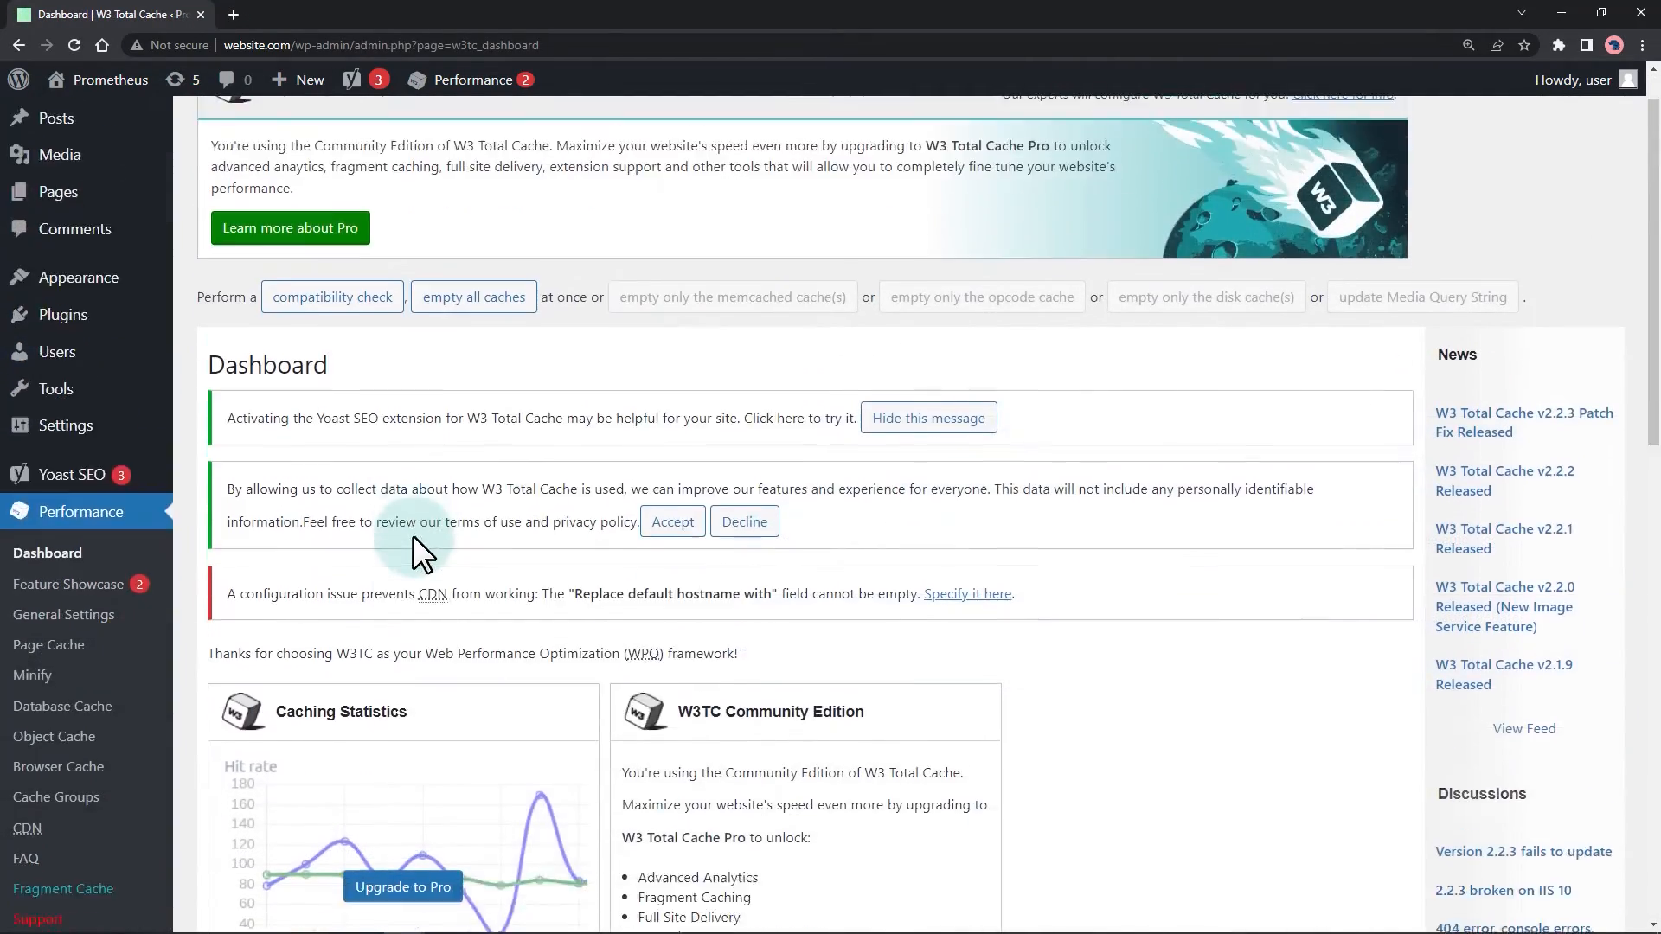
scroll(down, 3)
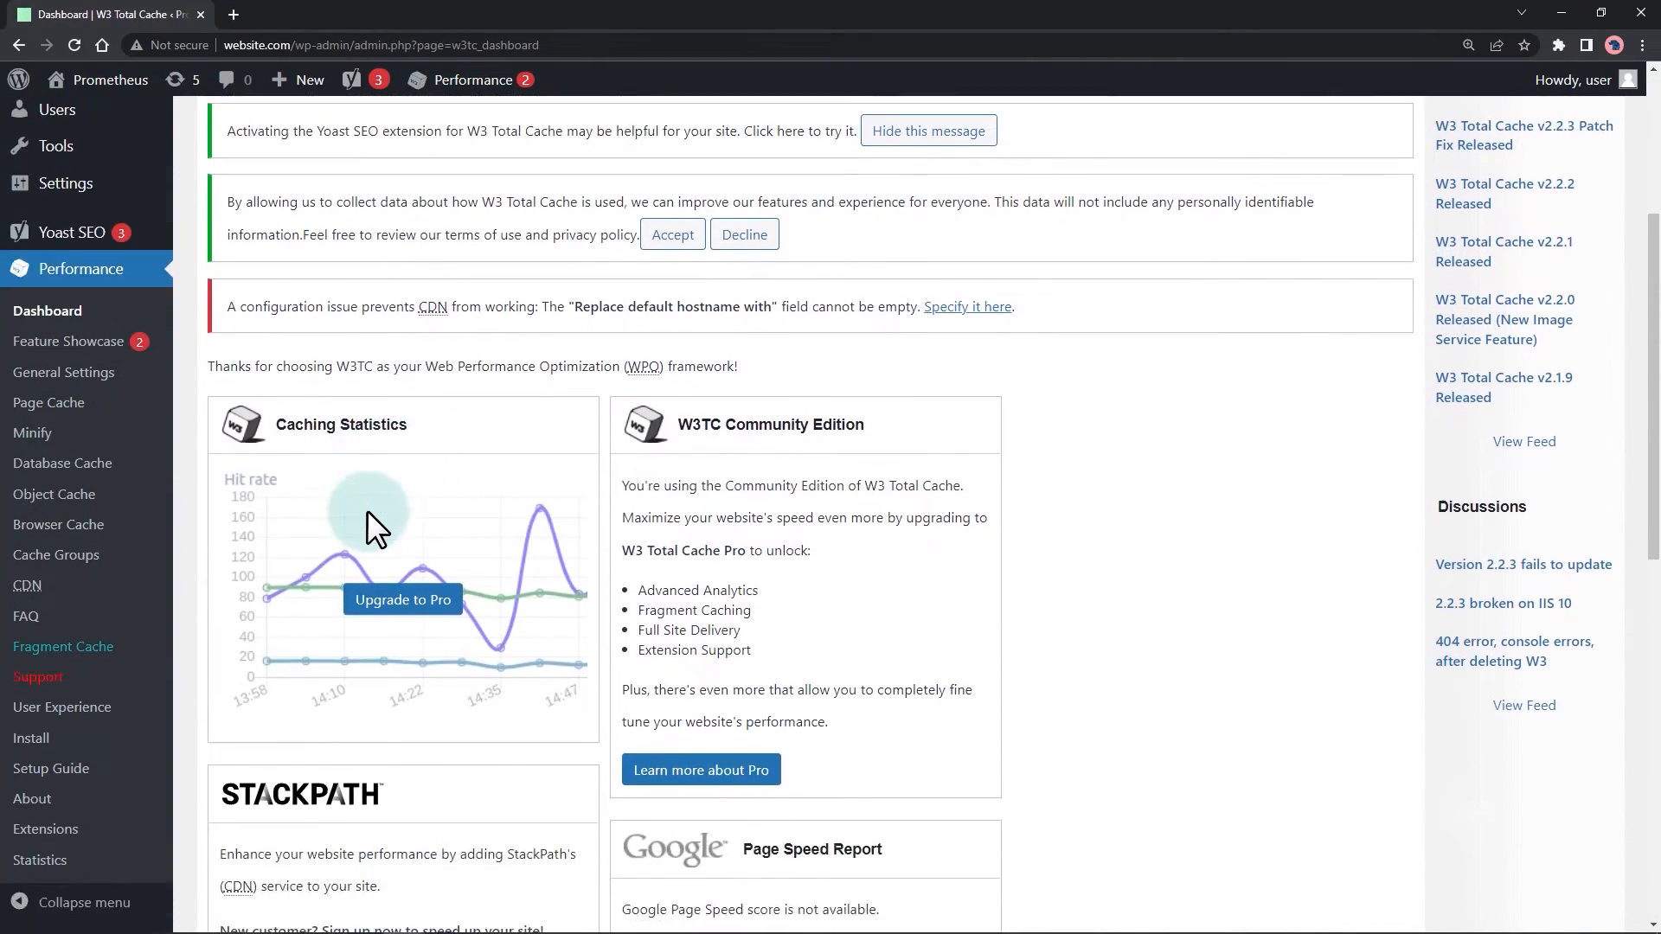
click(48, 403)
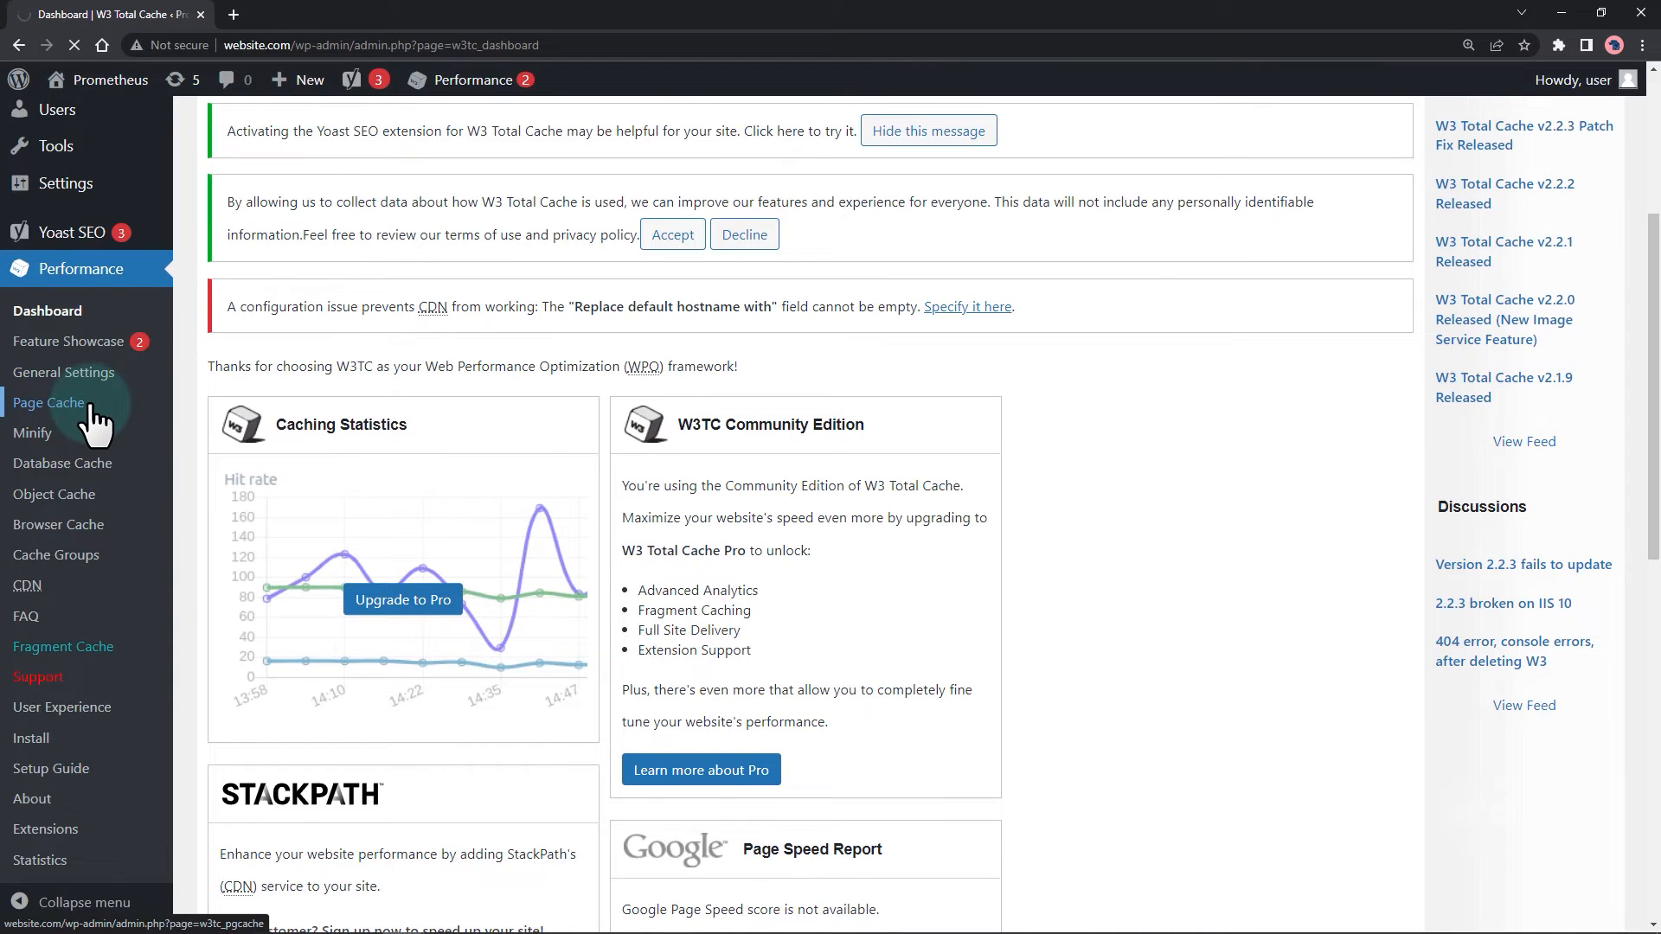
click(49, 403)
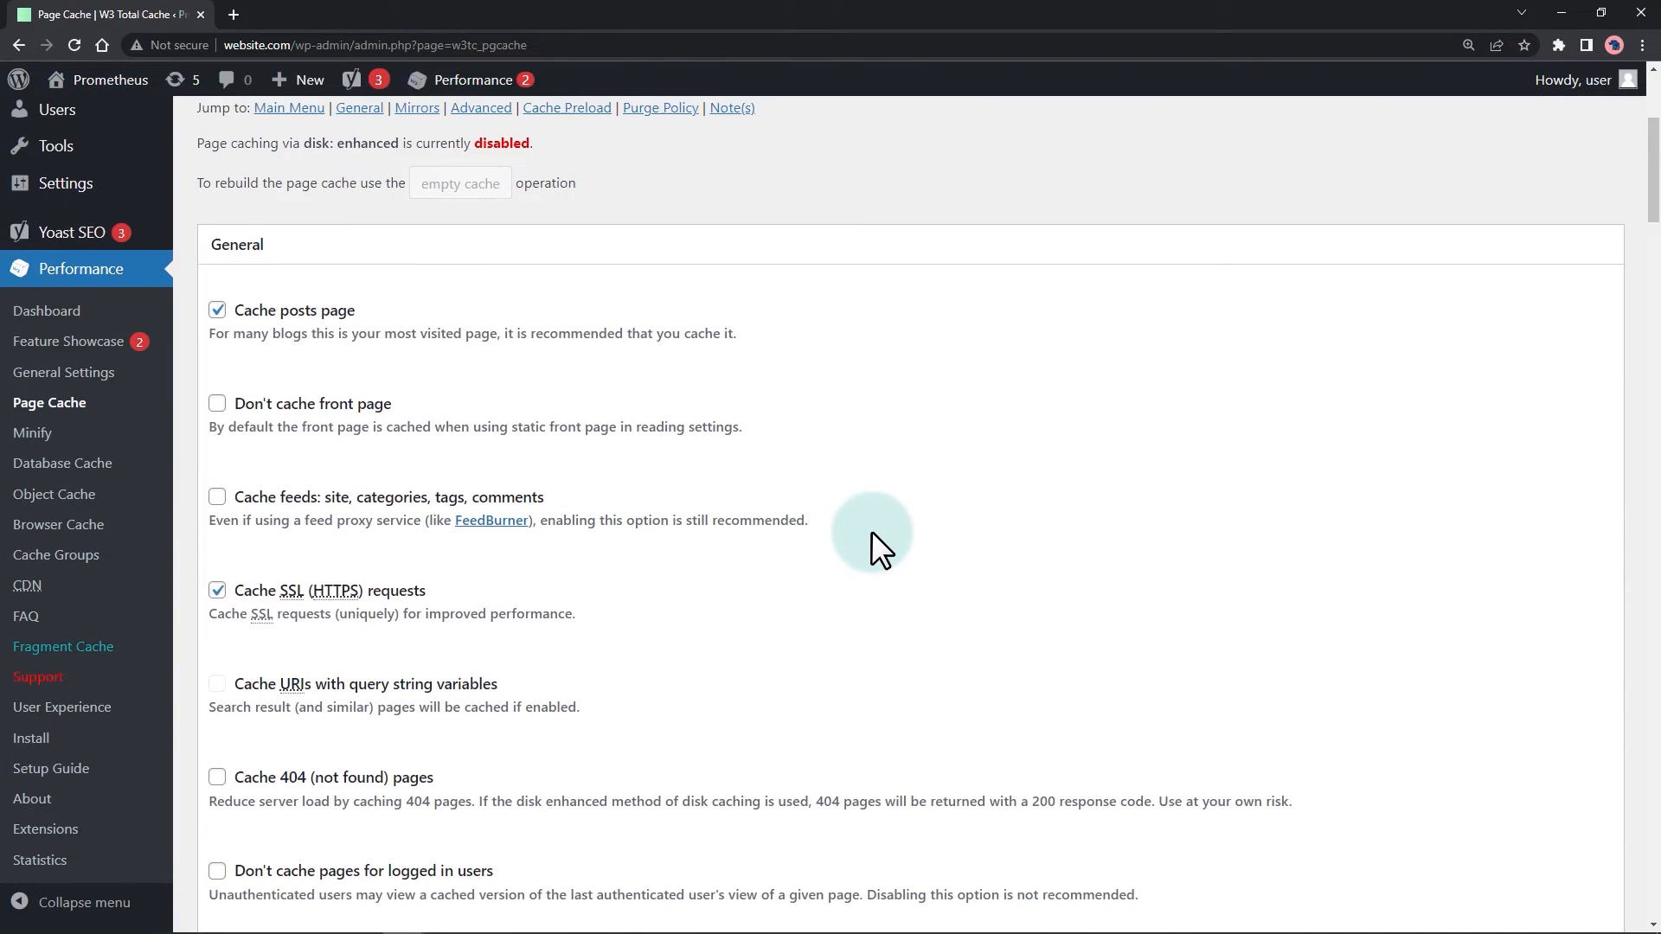
scroll(down, 3)
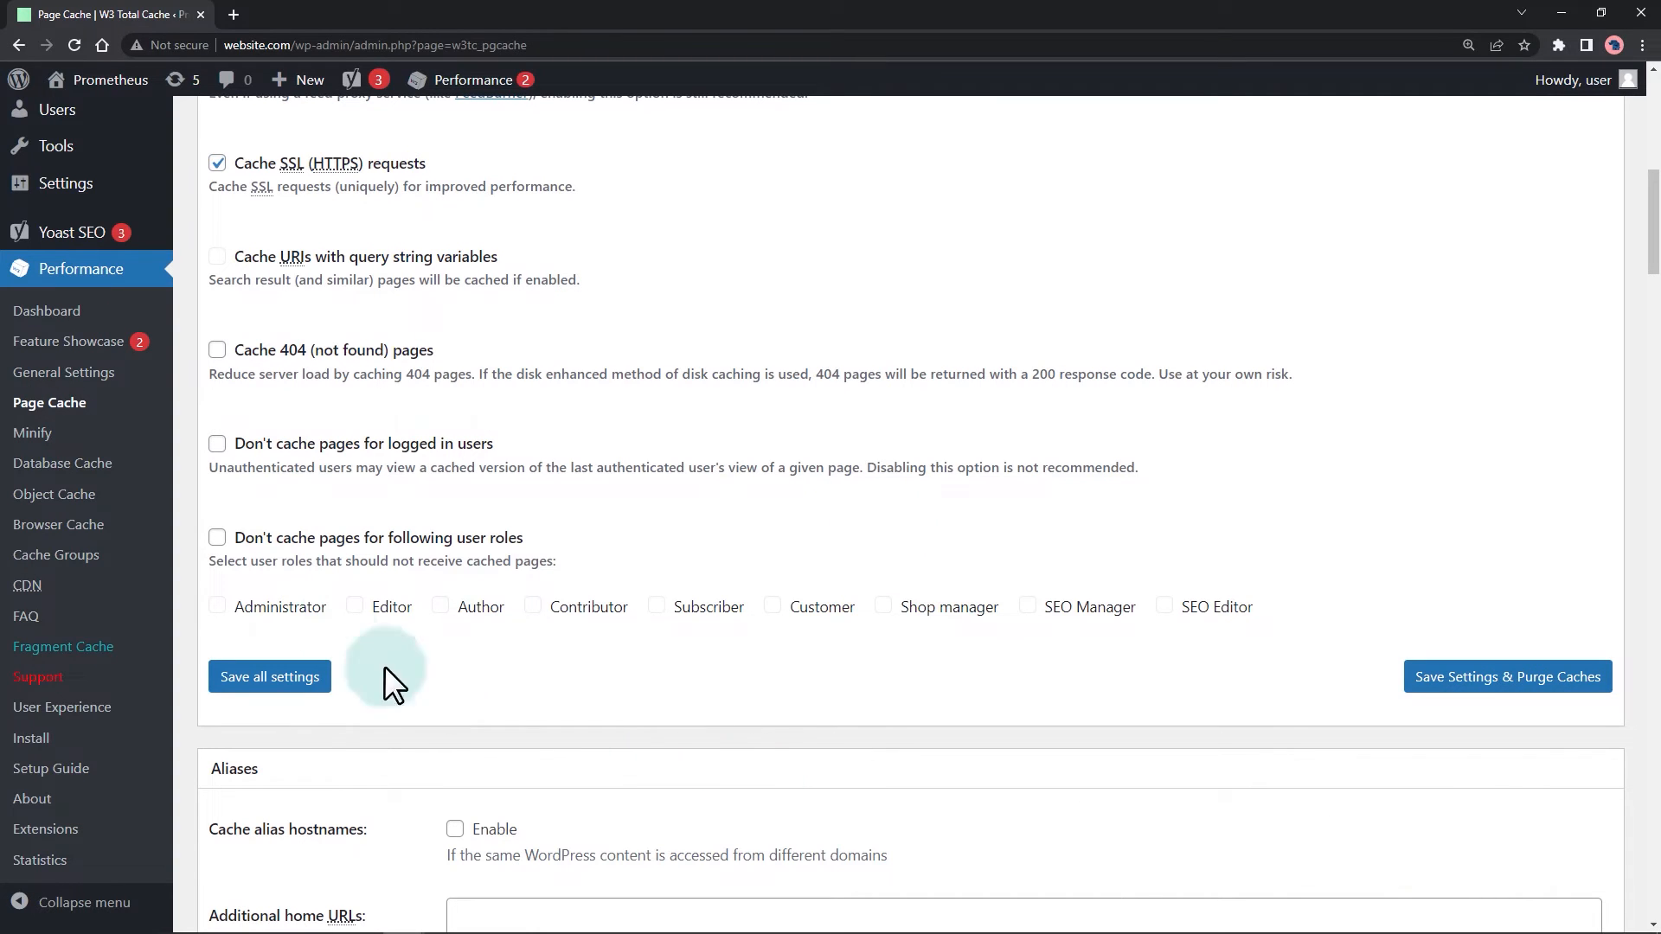
- Enable 'Don't cache pages for logged in users', then save settings and purge caches
click(218, 443)
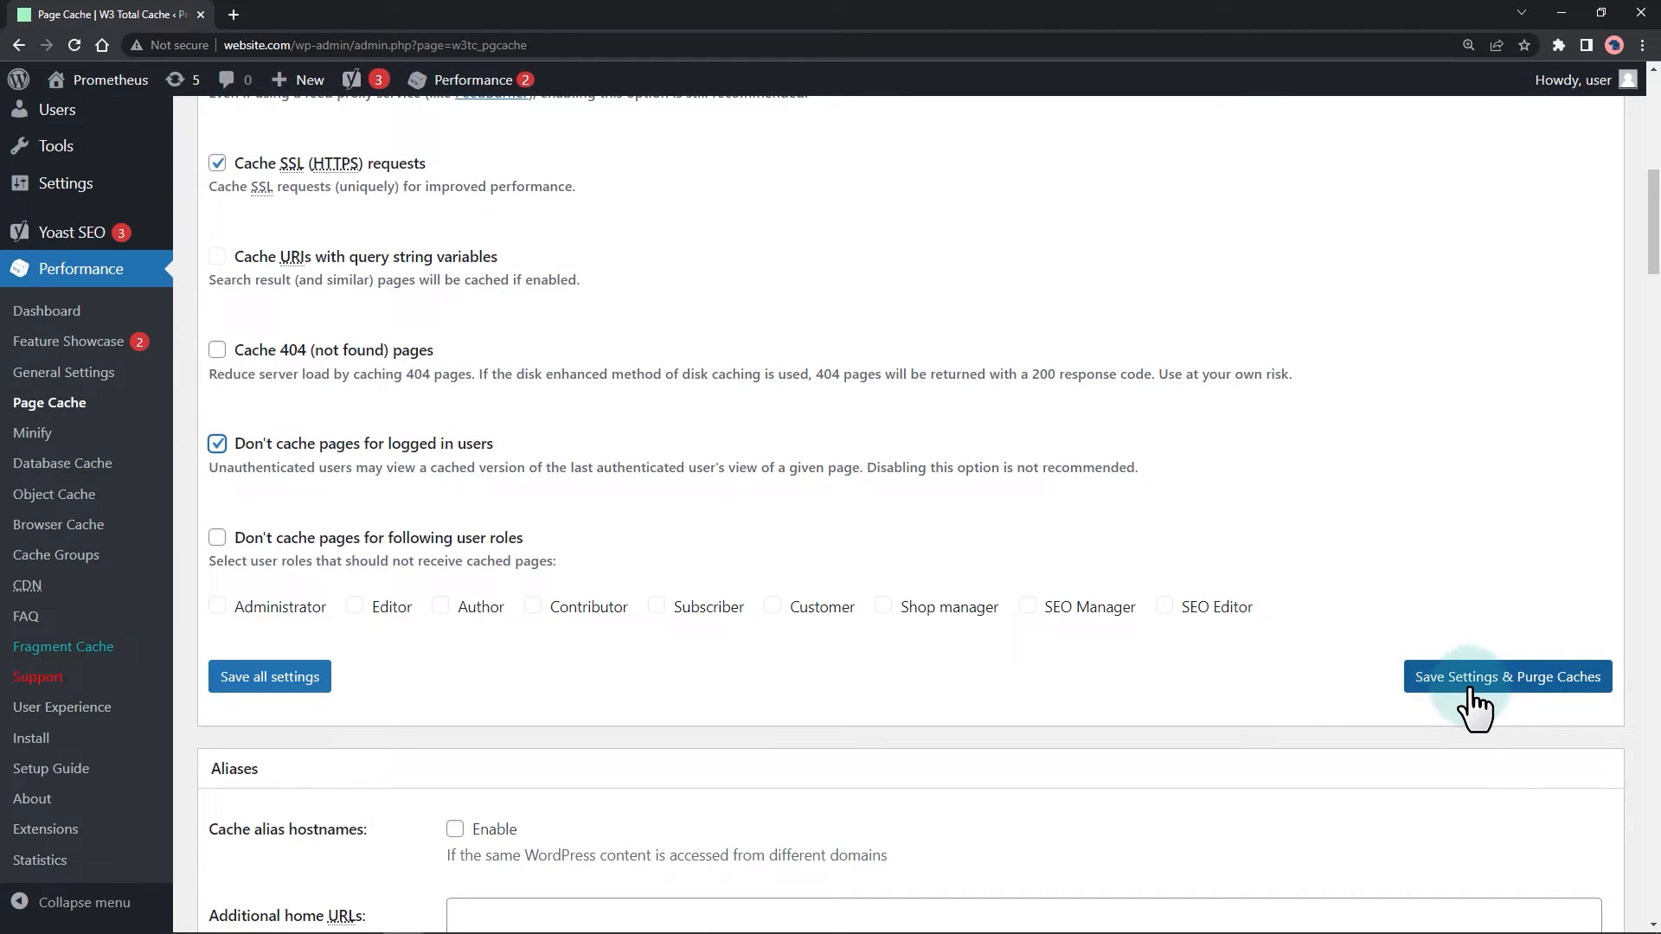
click(1507, 676)
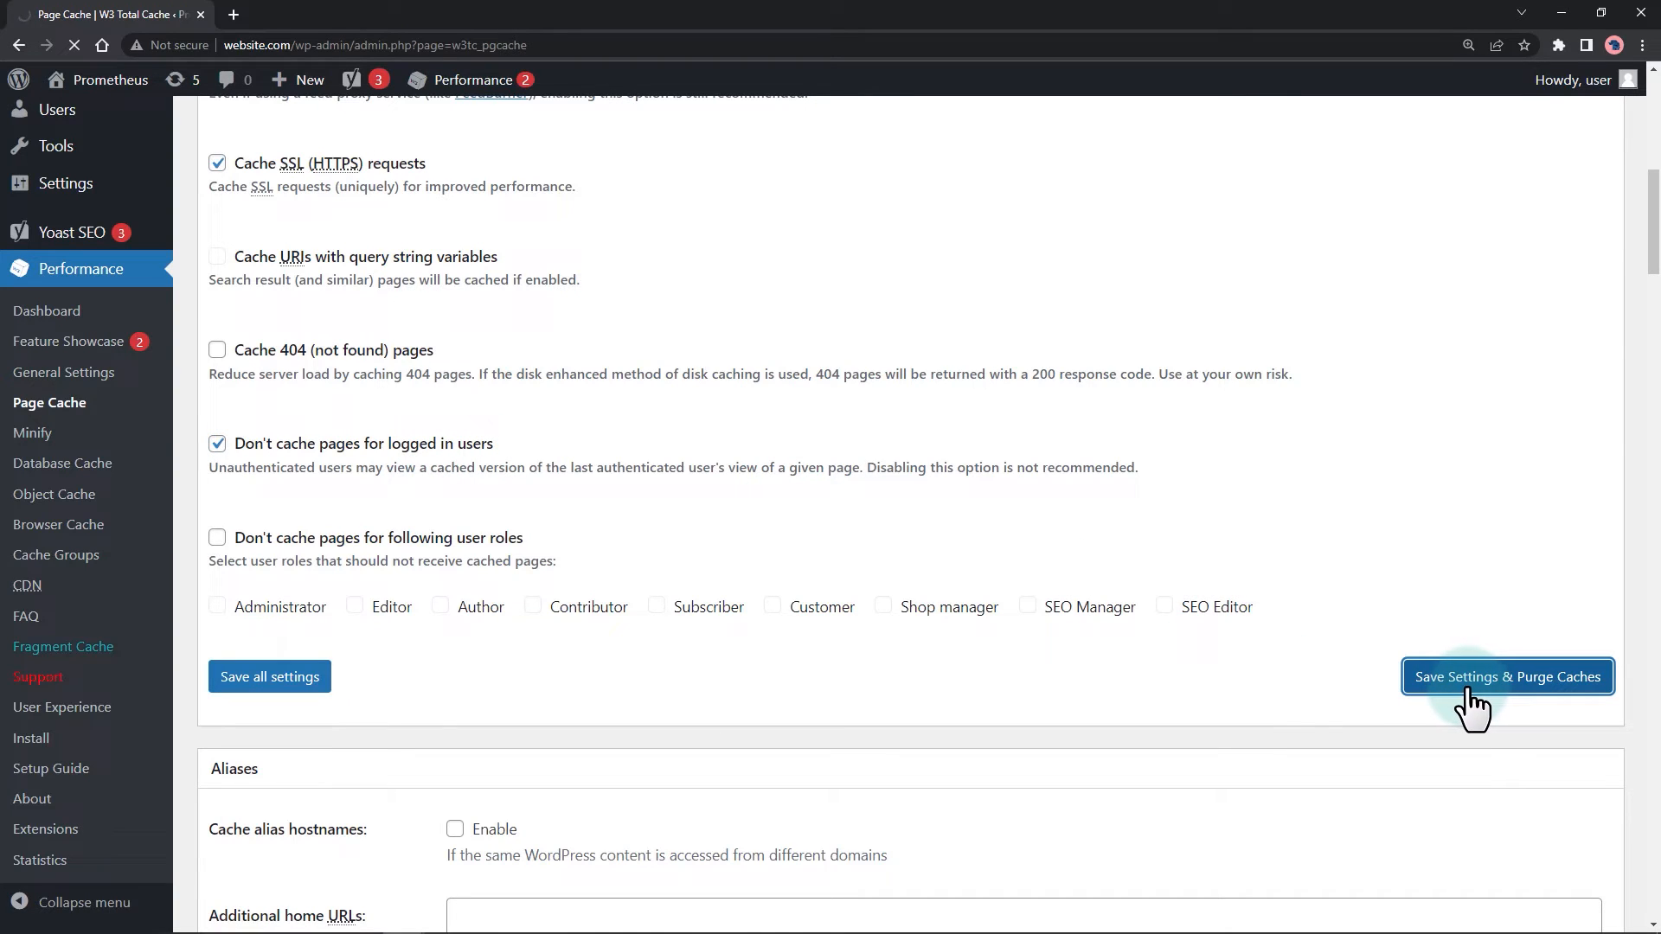
click(1508, 676)
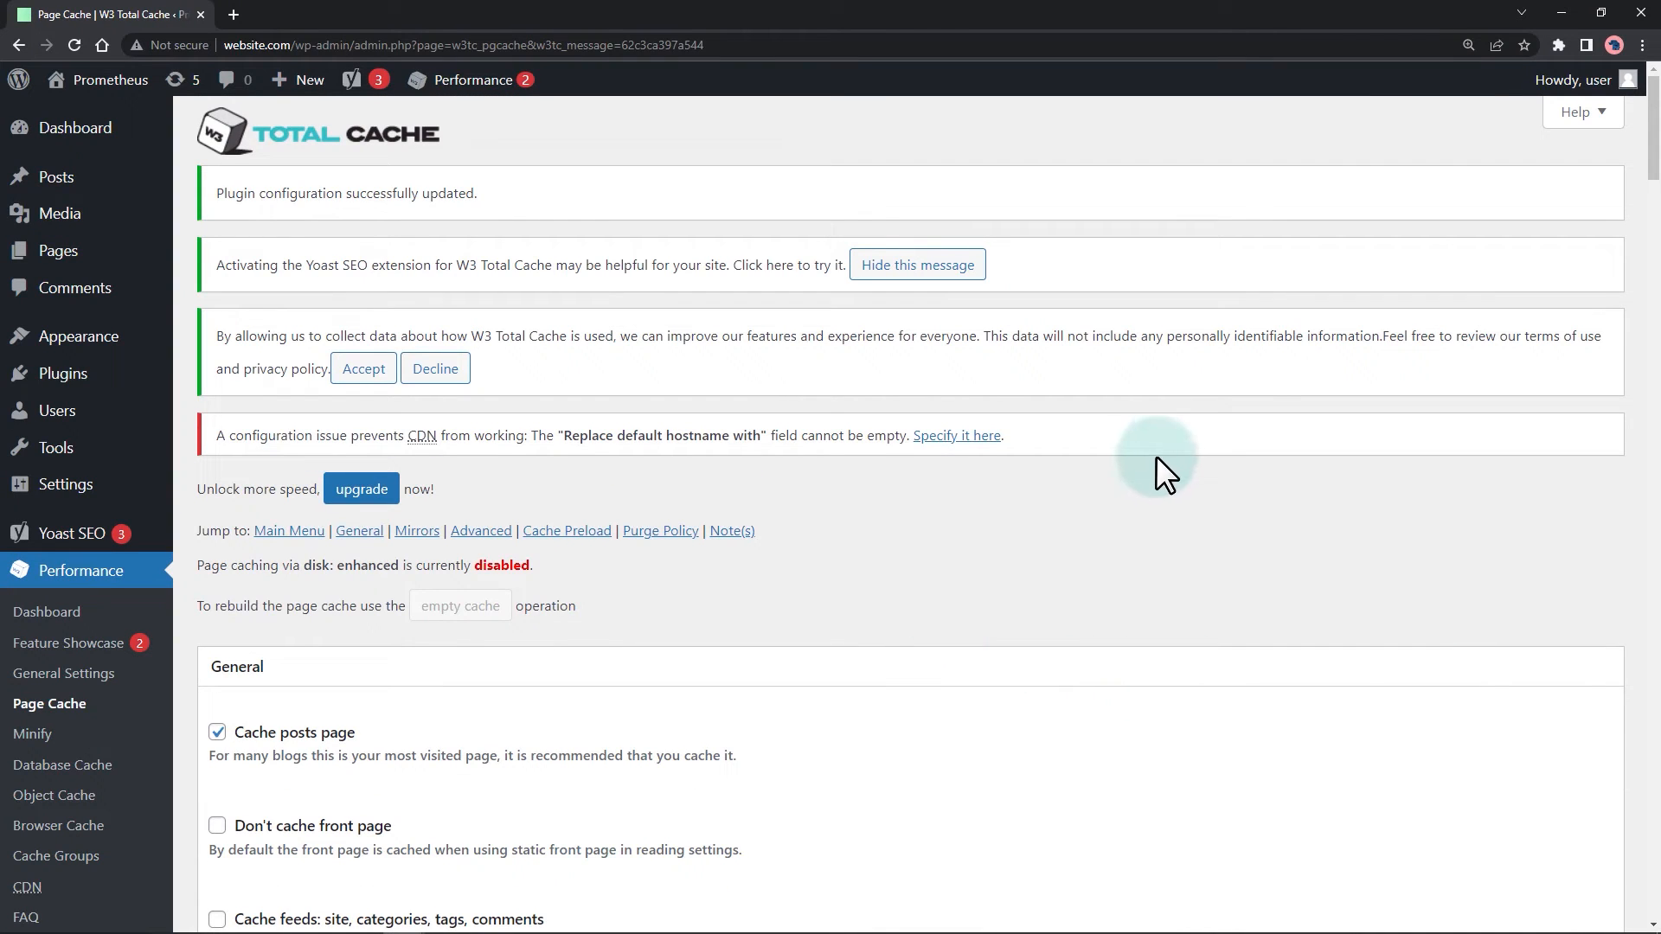
- Log out and sign back in with the saved credentials despite the cookie error
click(1494, 189)
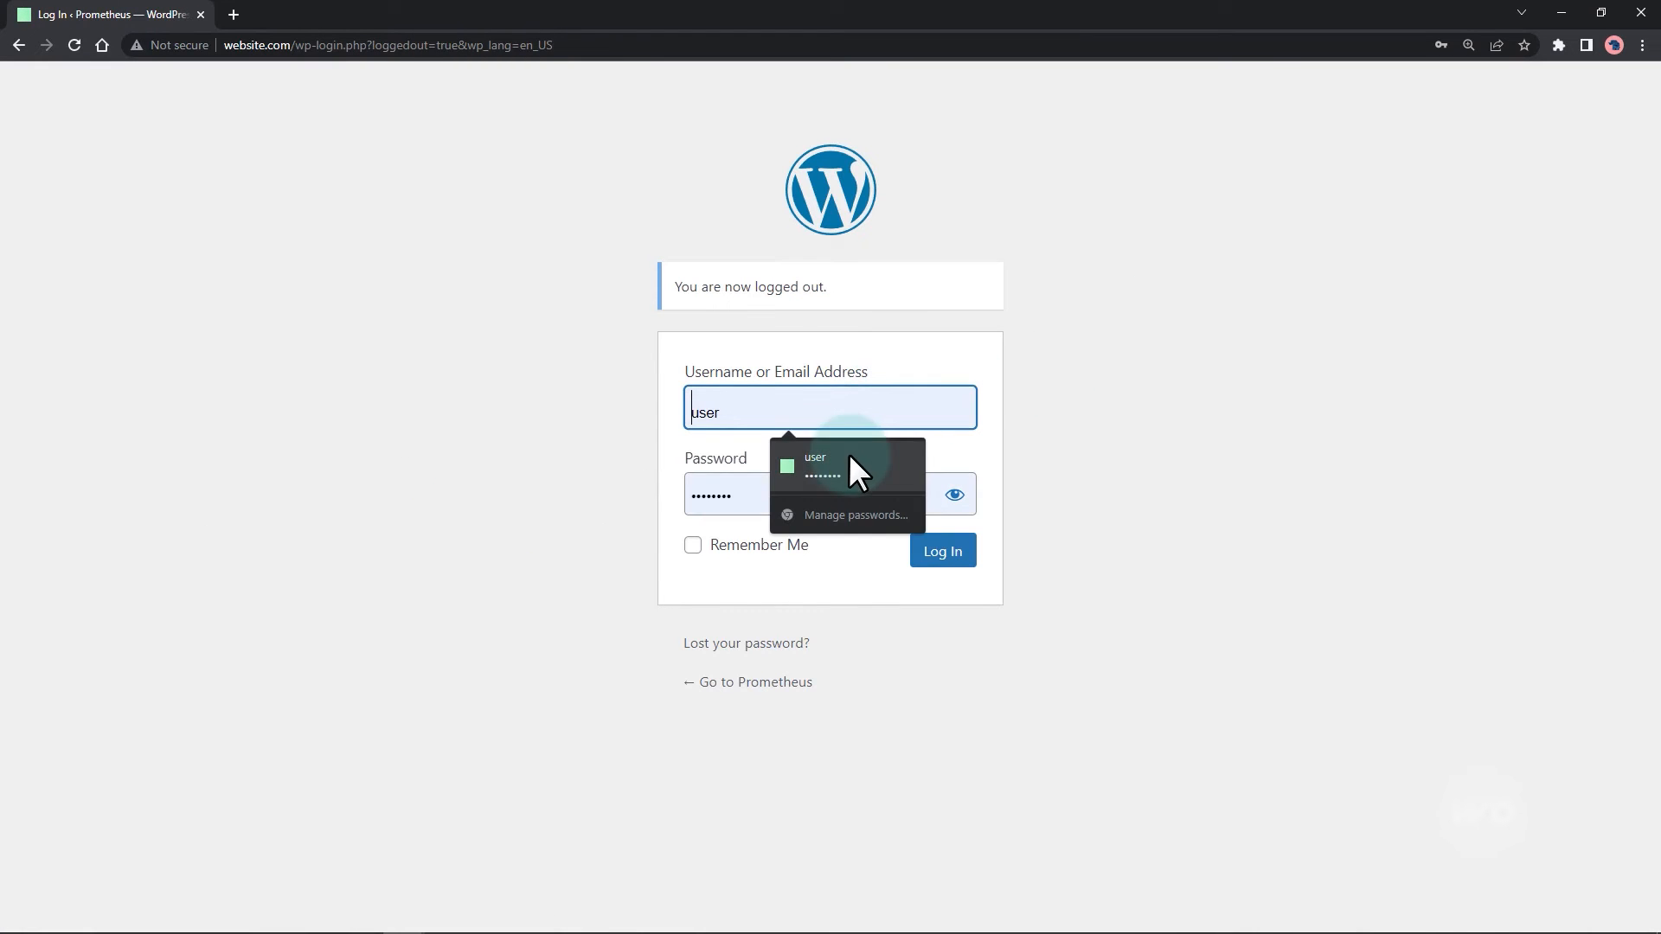
click(941, 551)
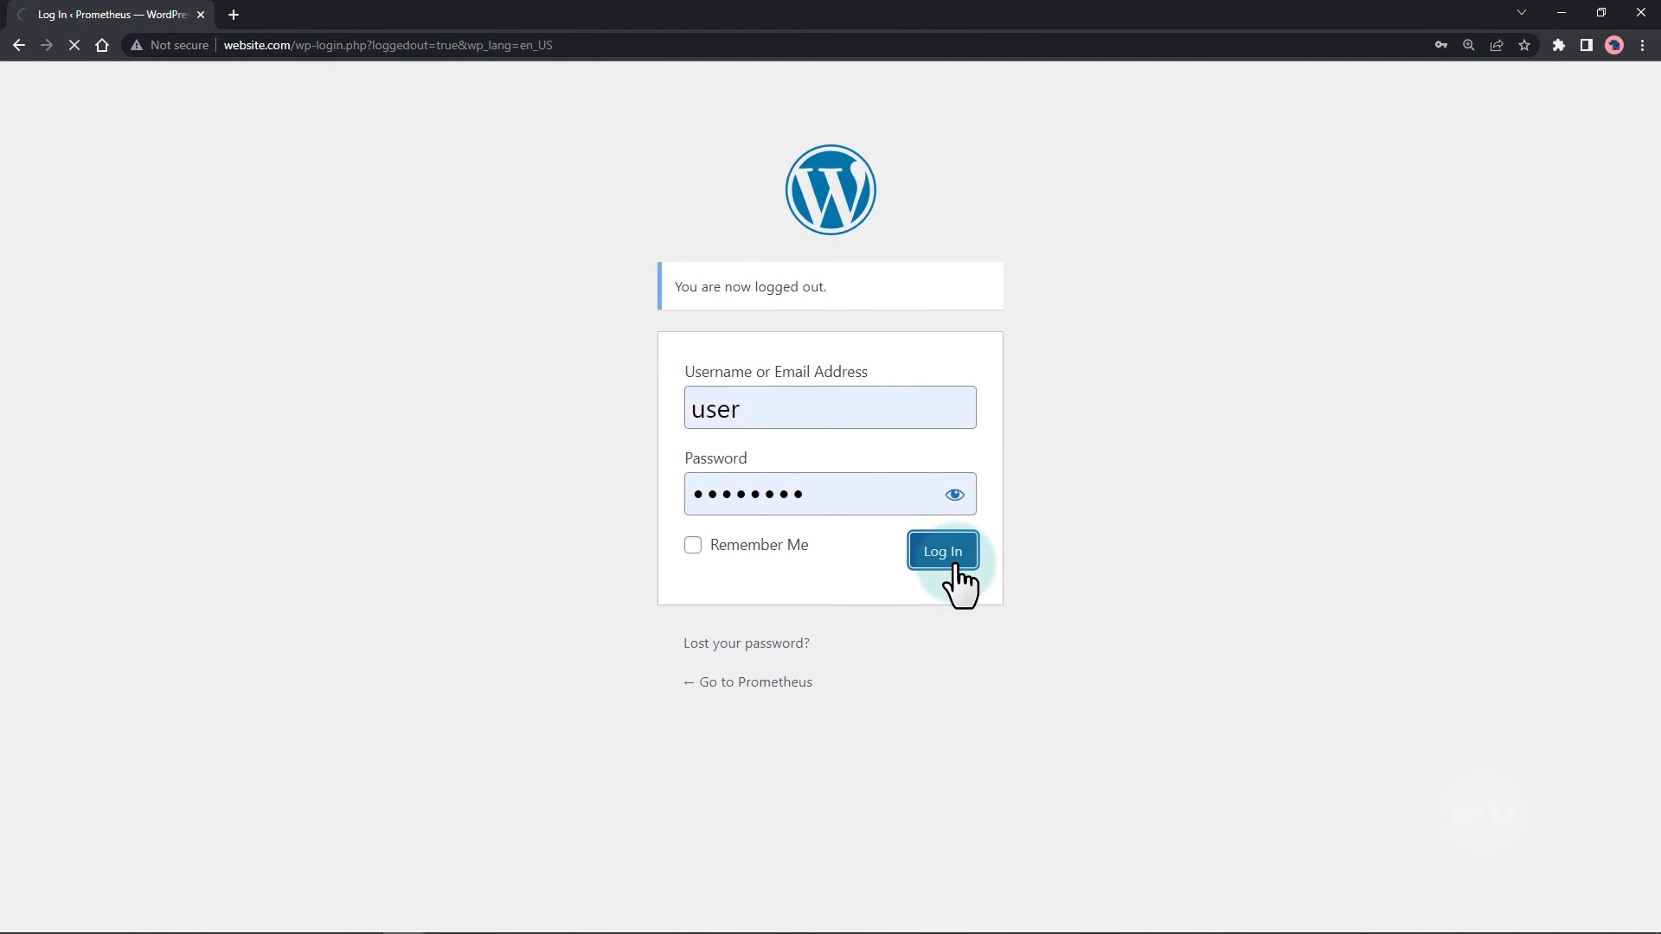
click(941, 550)
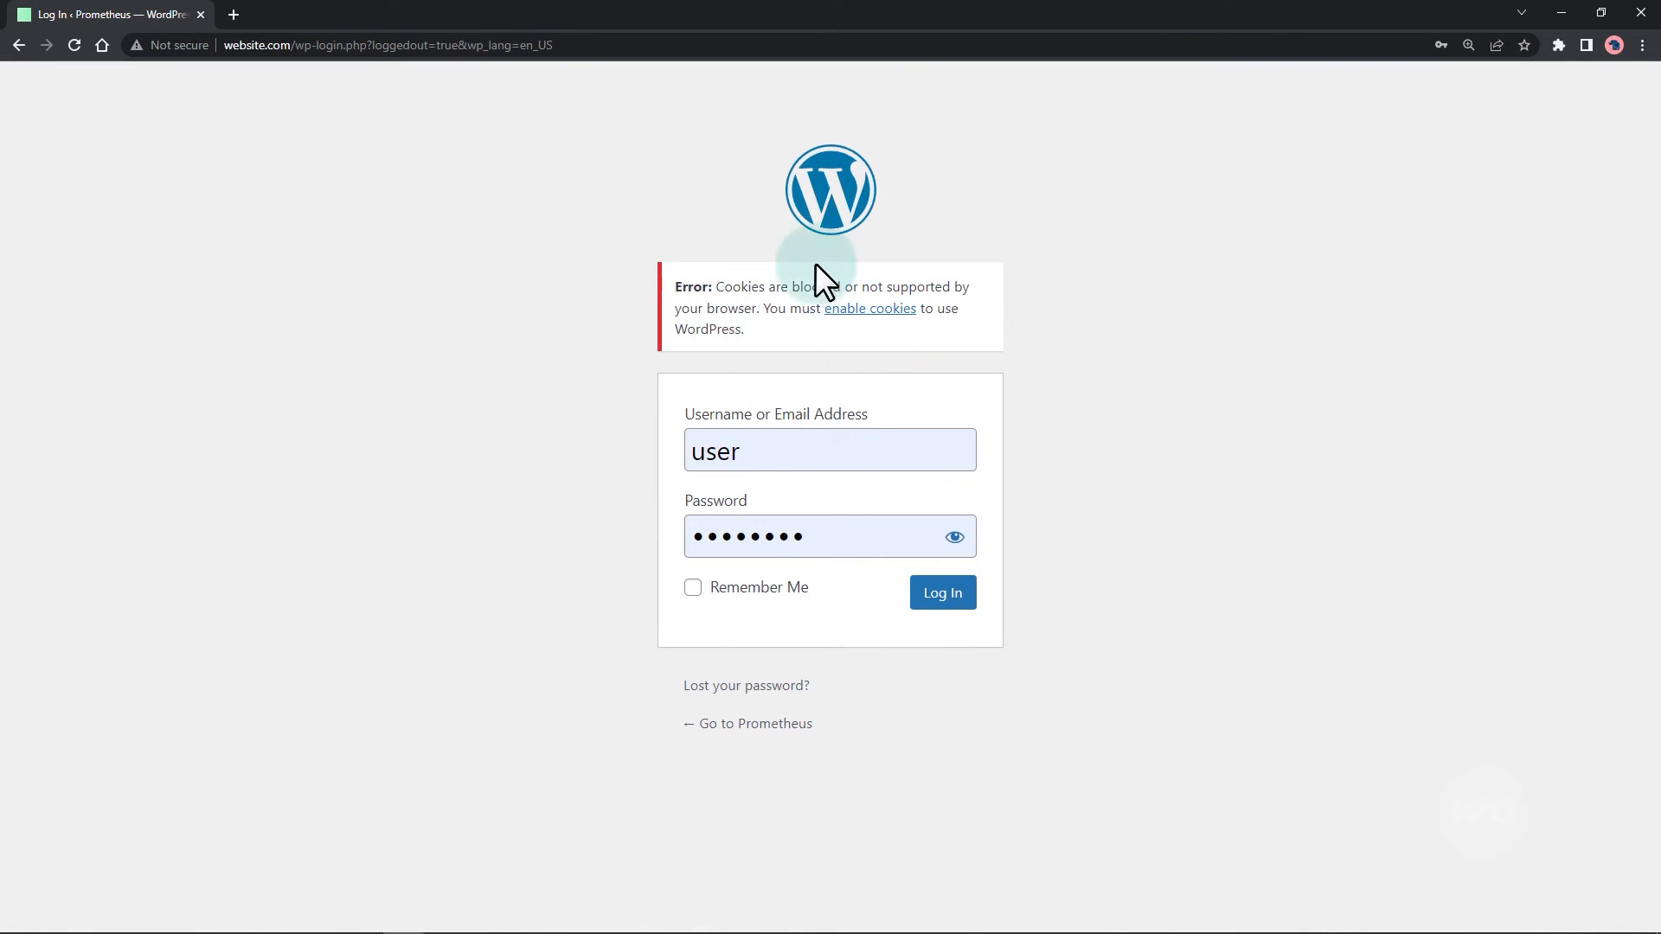
mouse_move(864, 363)
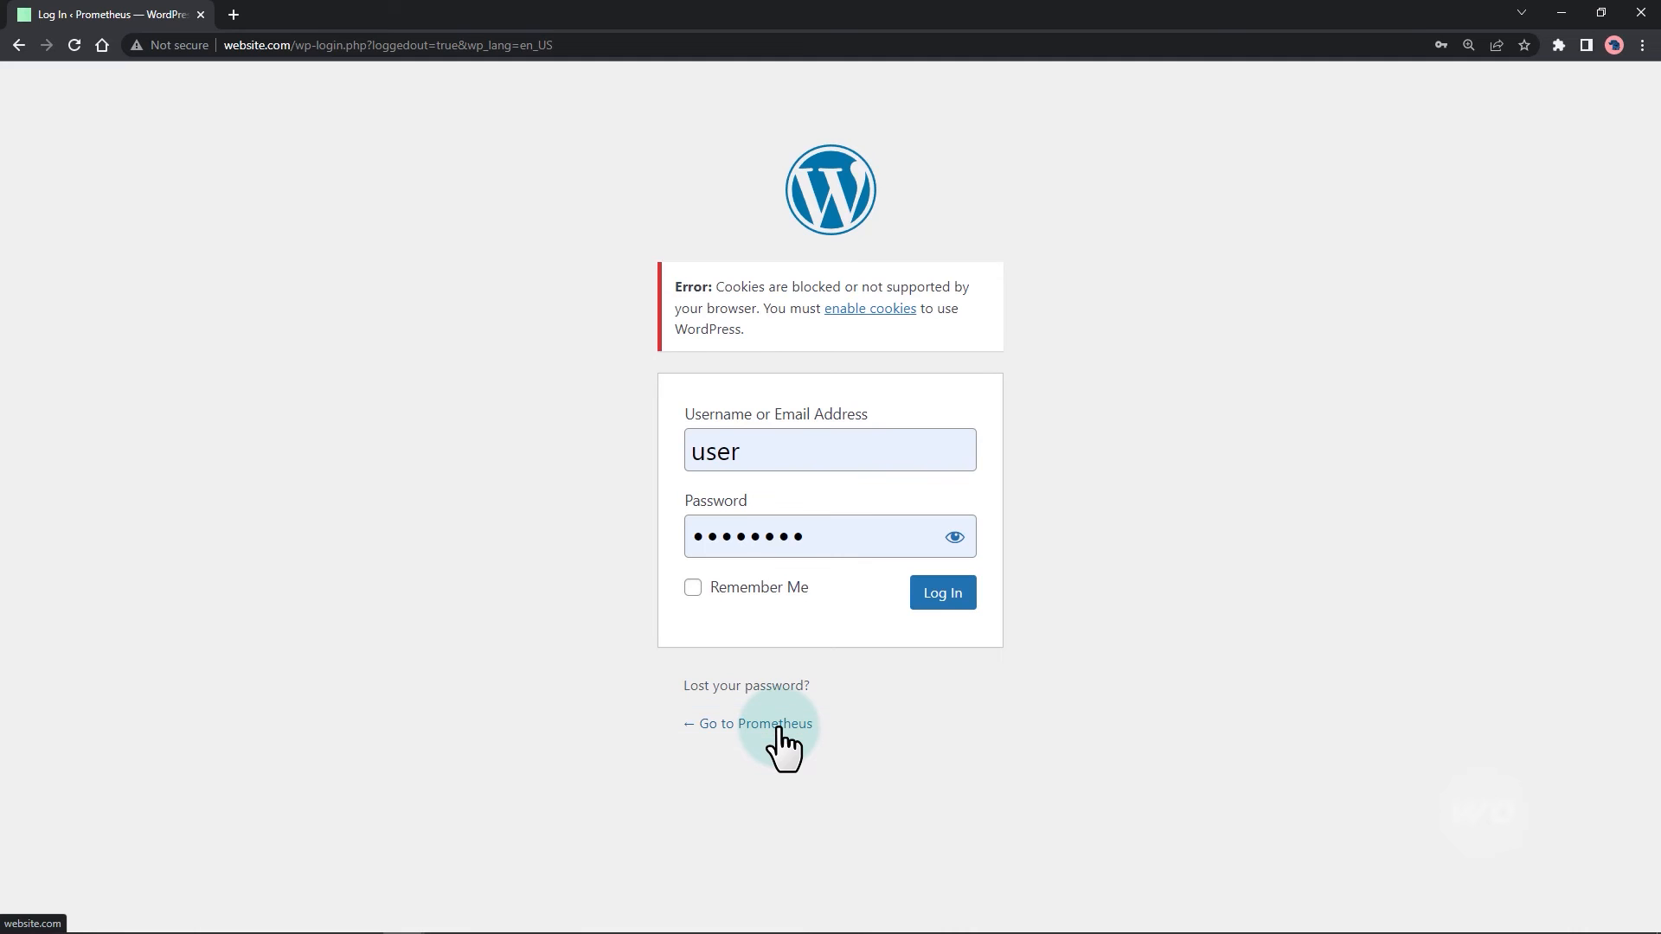
- Go to the Prometheus front page and return to the Dashboard from the admin bar
click(754, 723)
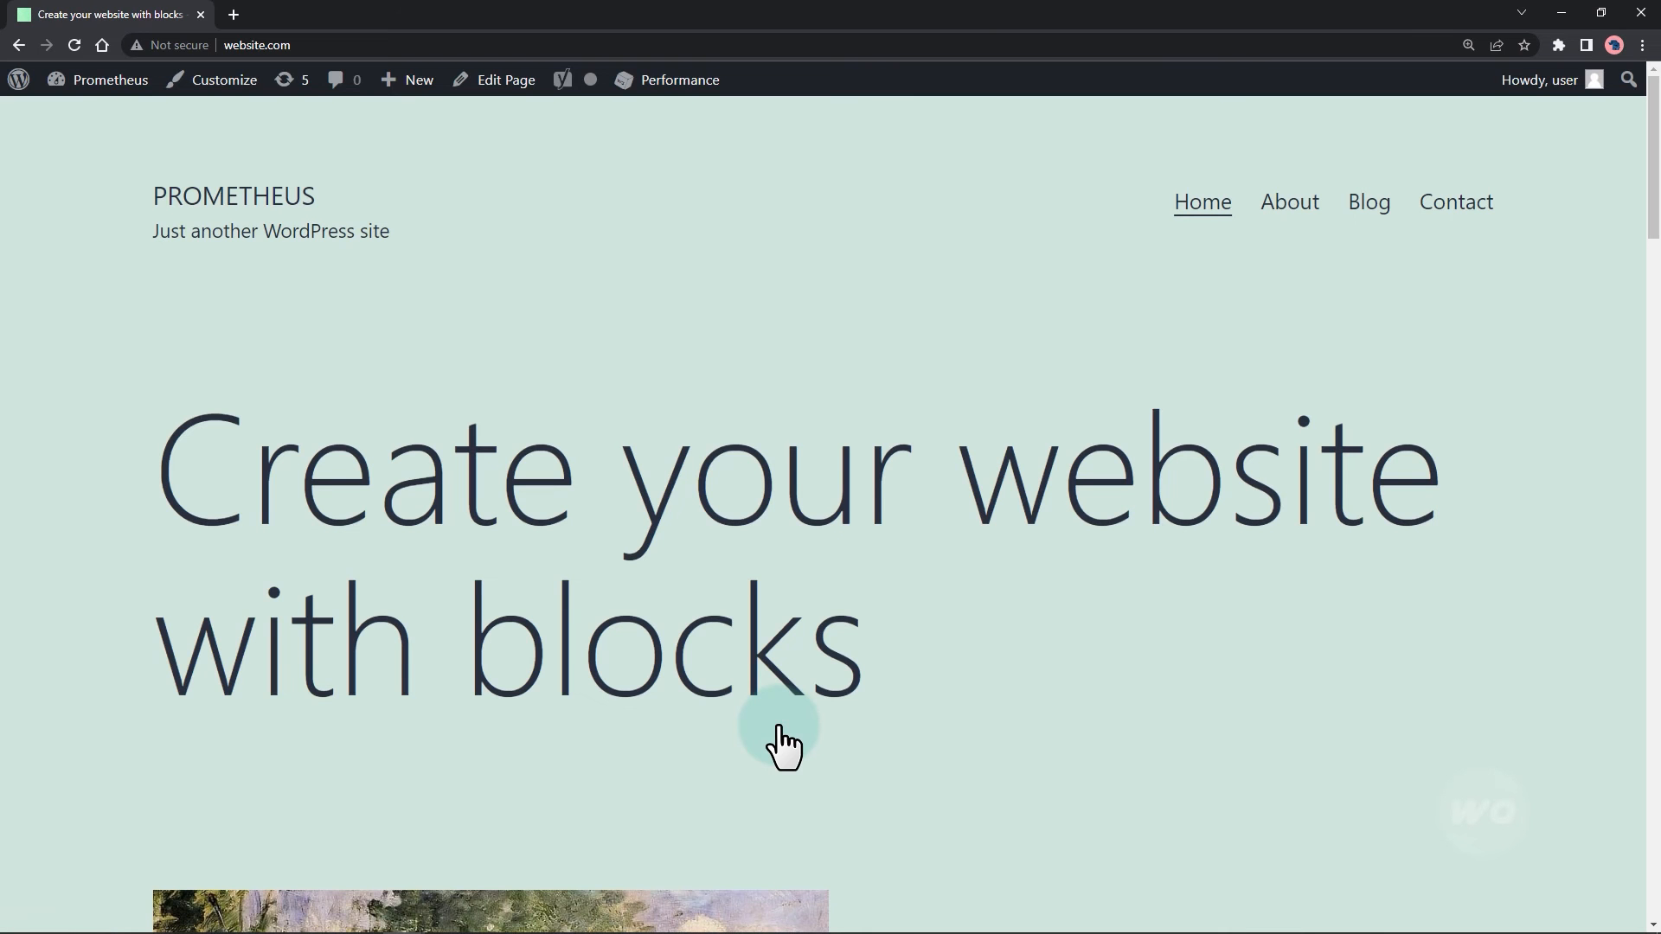
click(111, 80)
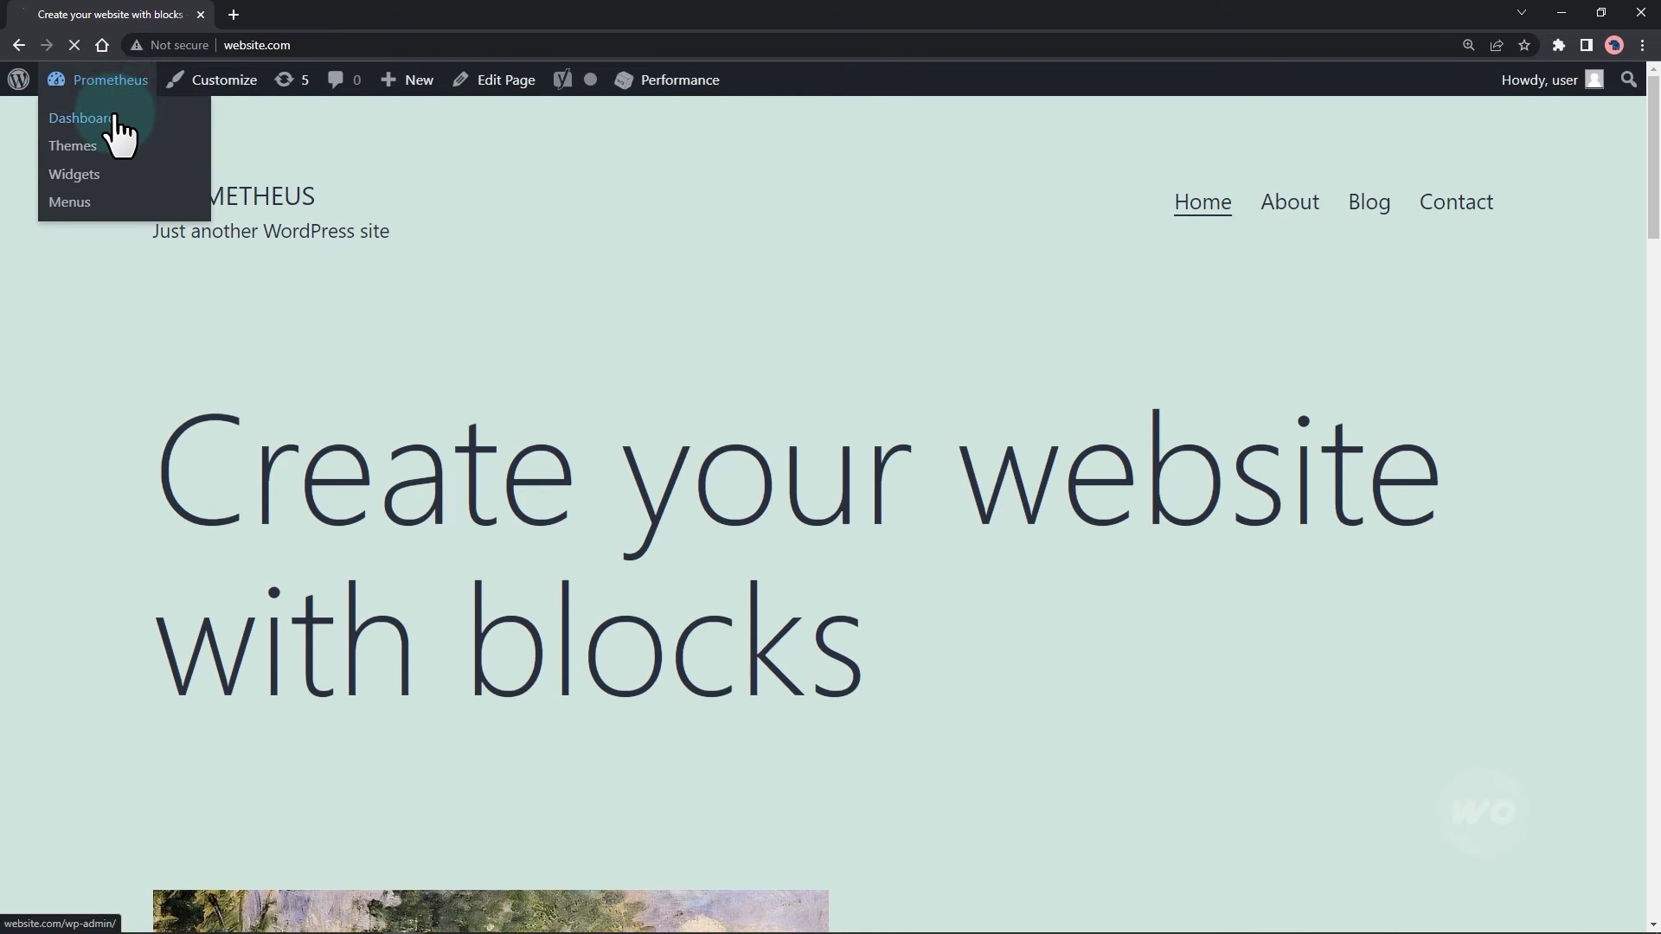